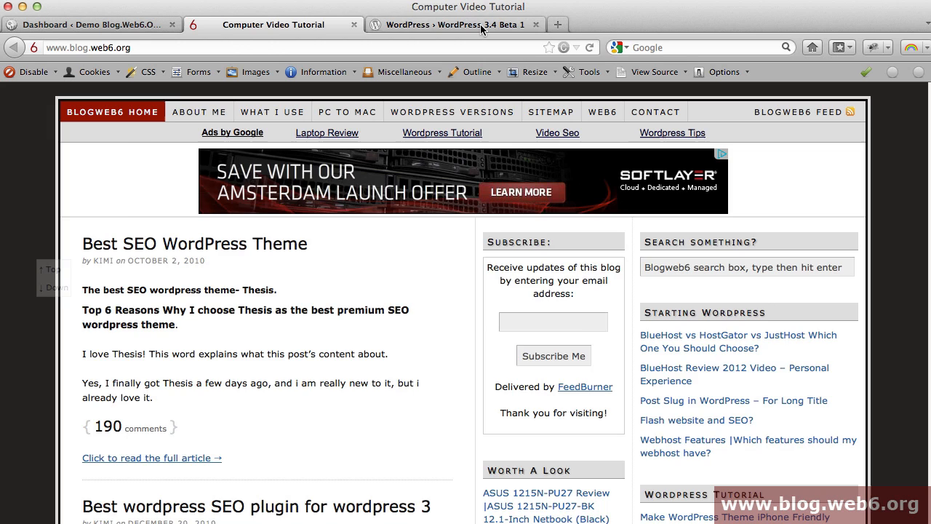
Review the WordPress 3.4 Beta 1 announcement and highlight its production-site warning
left_click(451, 24)
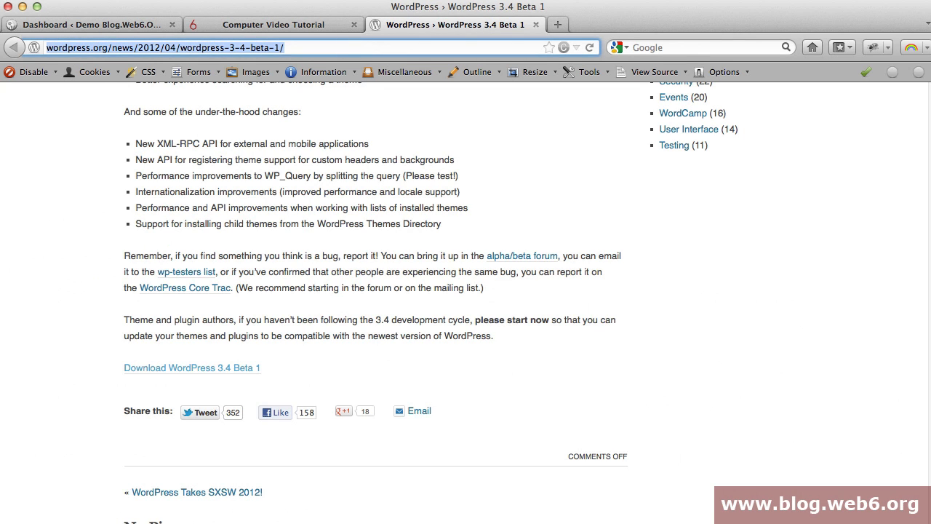
scroll("up", 3)
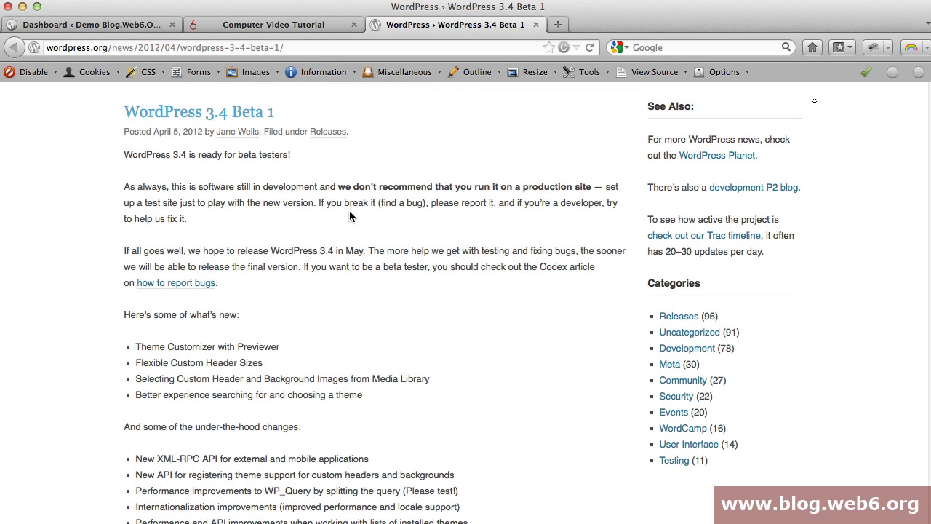
mouse_move(268, 337)
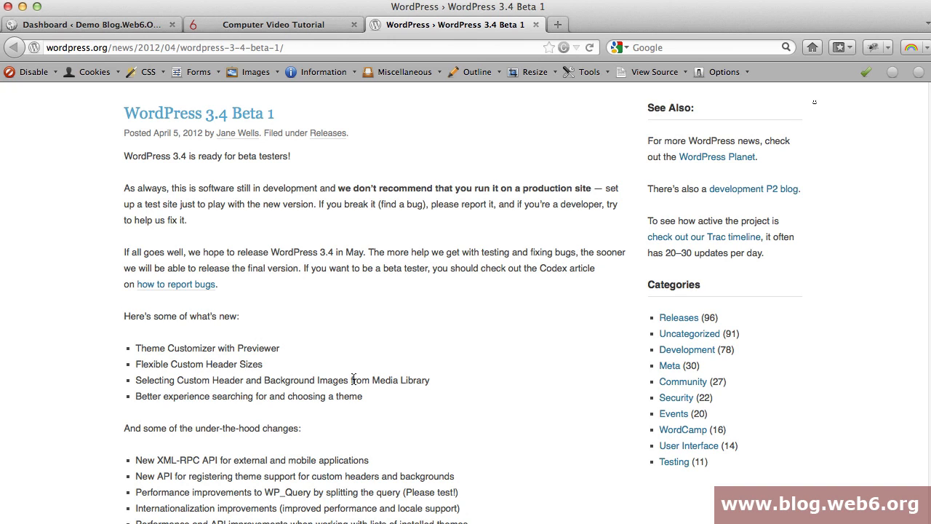
mouse_move(218, 197)
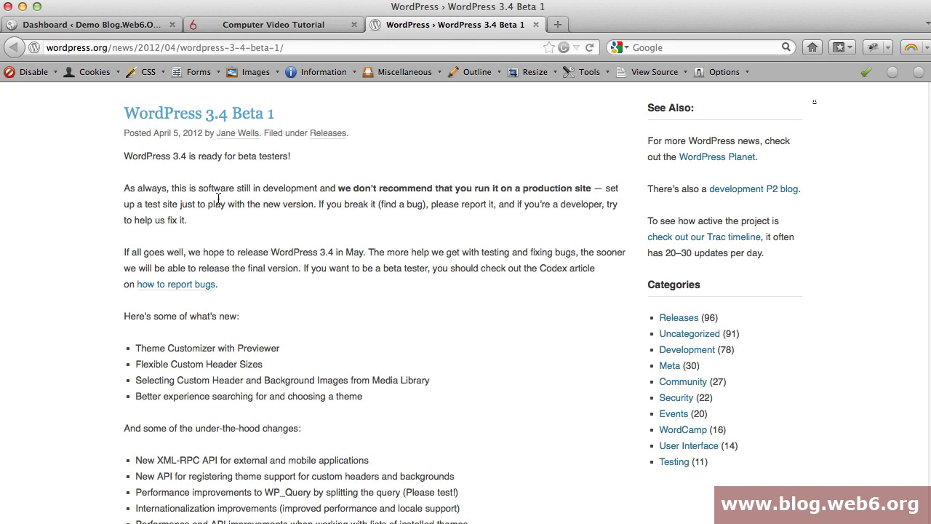
mouse_move(337, 191)
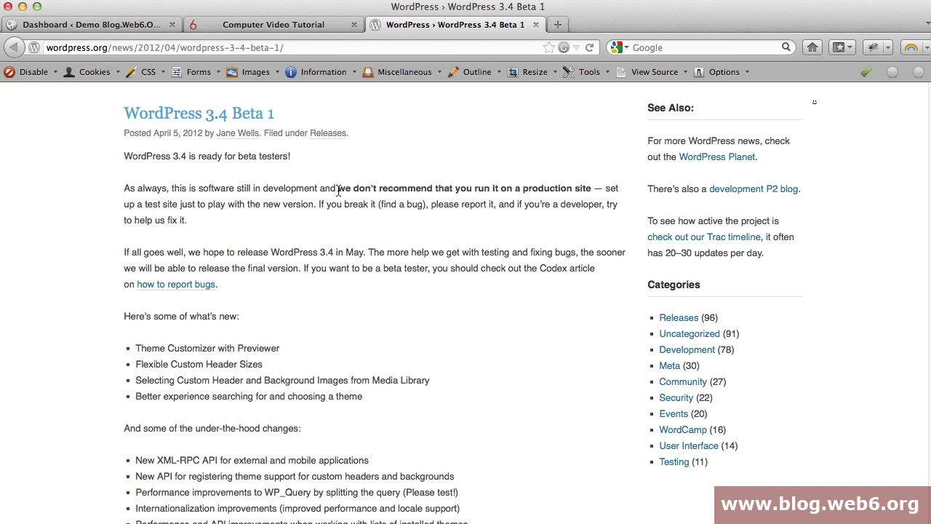
left_click_drag(338, 187, 594, 187)
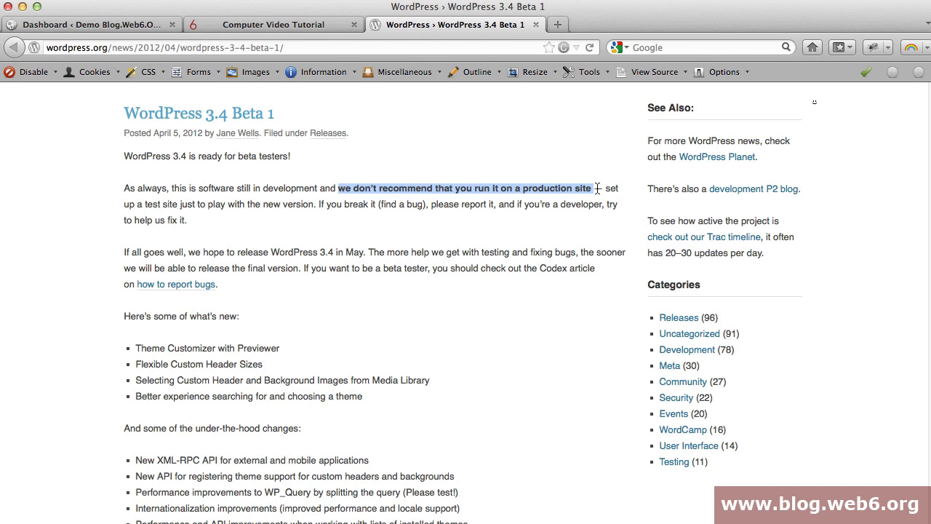
mouse_move(381, 203)
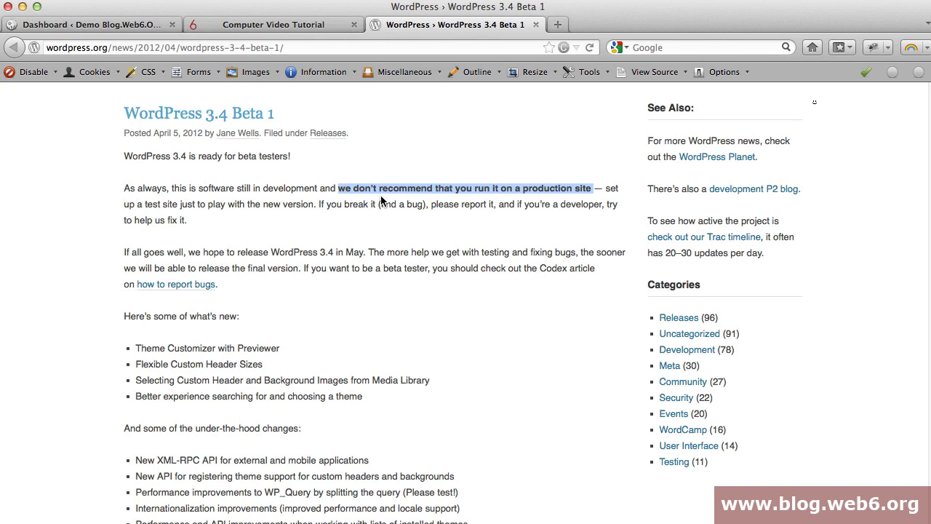
mouse_move(335, 224)
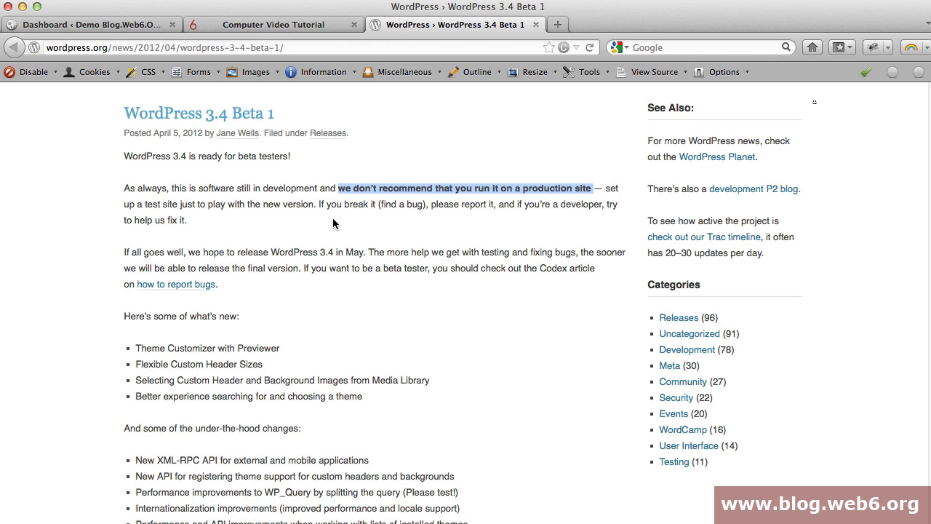
Scroll the announcement down to the Beta 1 download link
scroll("down", 3)
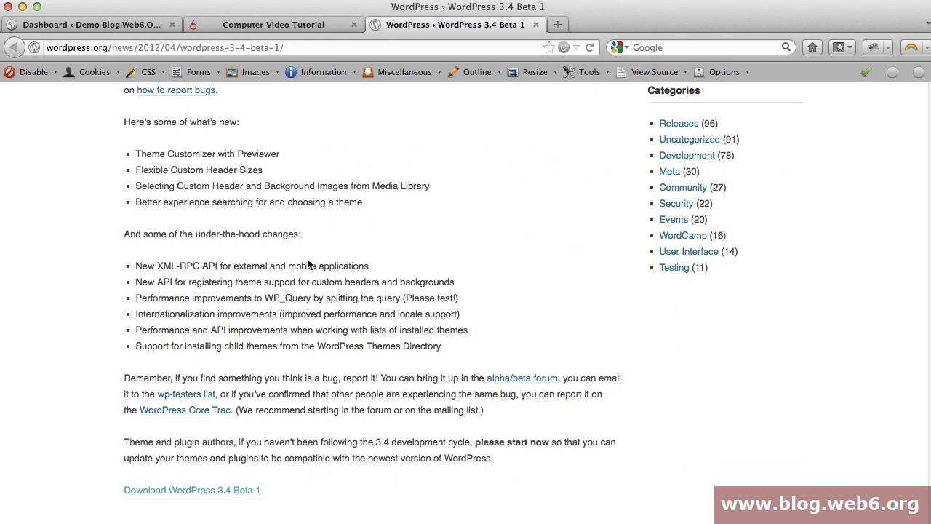
scroll("down", 3)
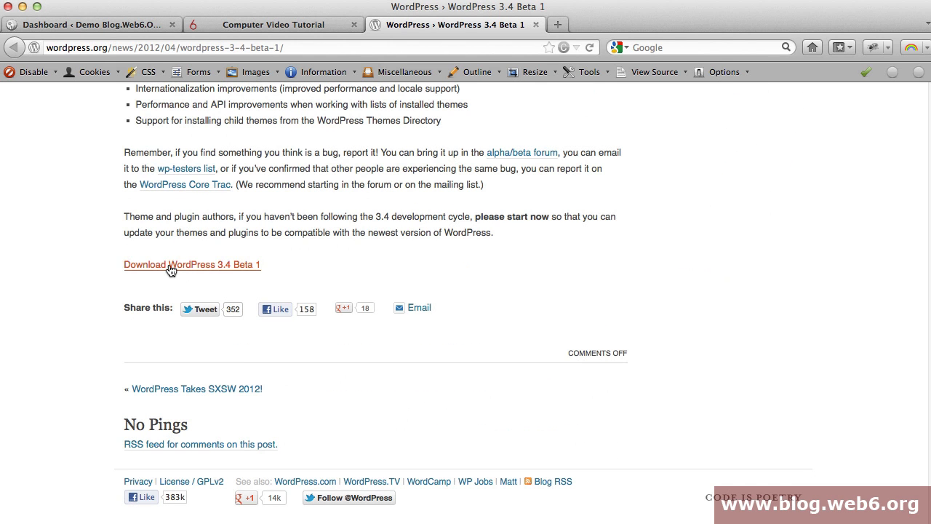
mouse_move(172, 269)
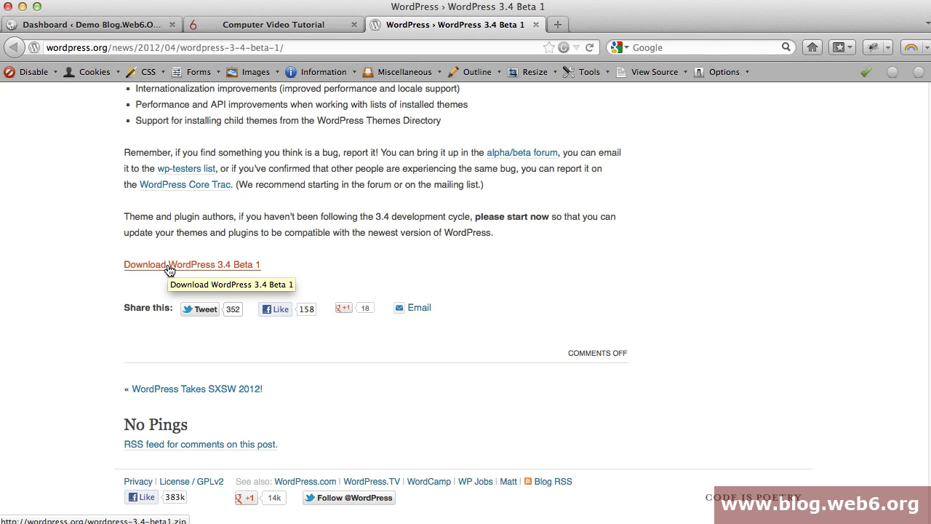
mouse_move(133, 32)
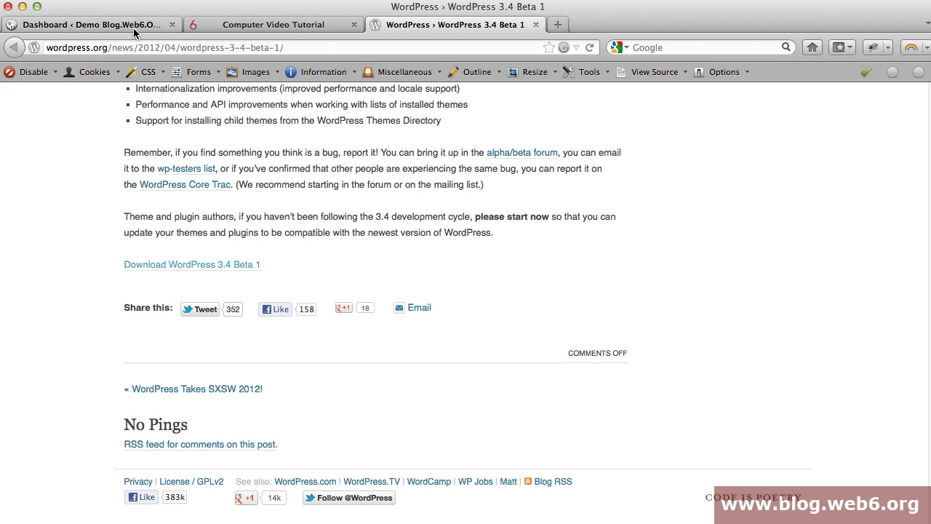
Return to the local dashboard and confirm it runs WordPress 3.4-beta1, footer included
left_click(94, 24)
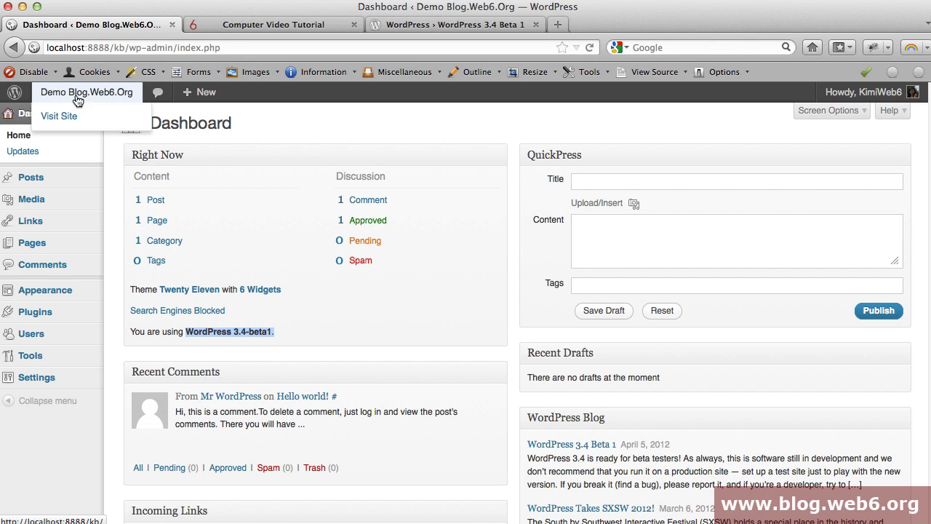
mouse_move(95, 96)
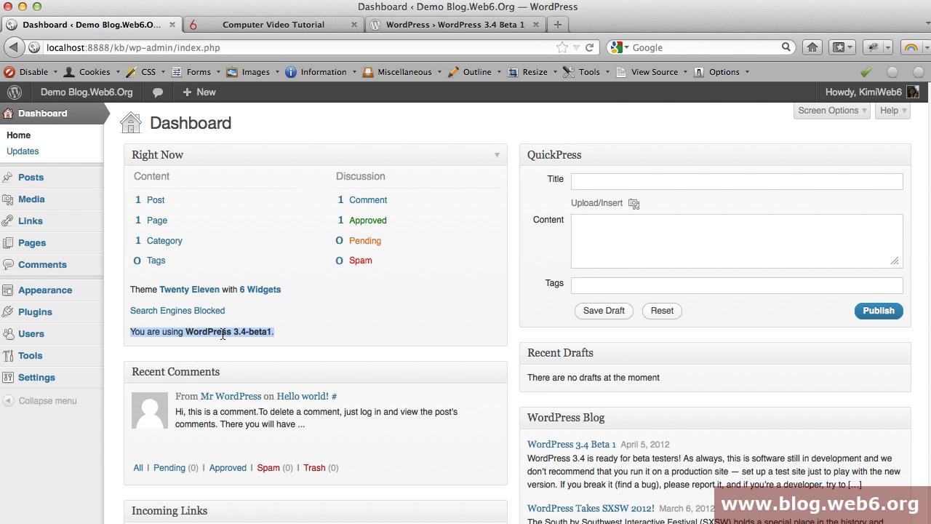
scroll("down", 3)
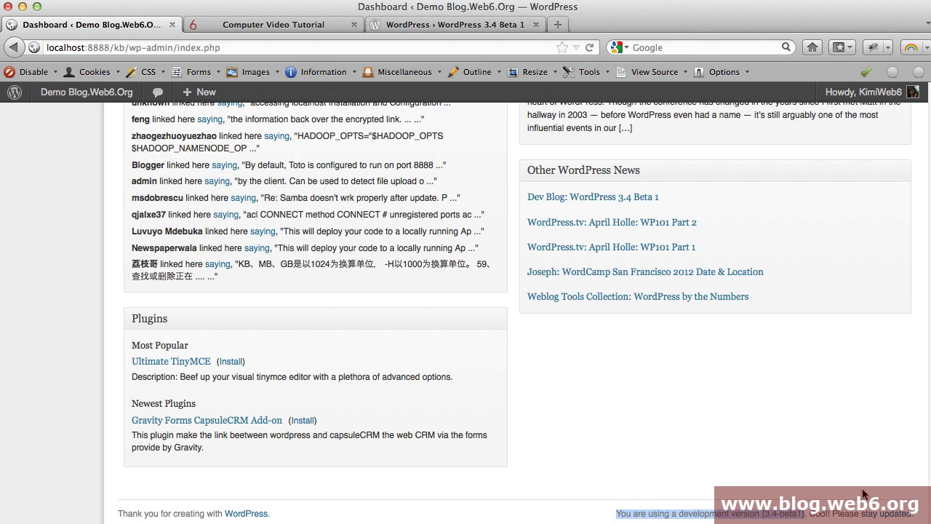
scroll("up", 3)
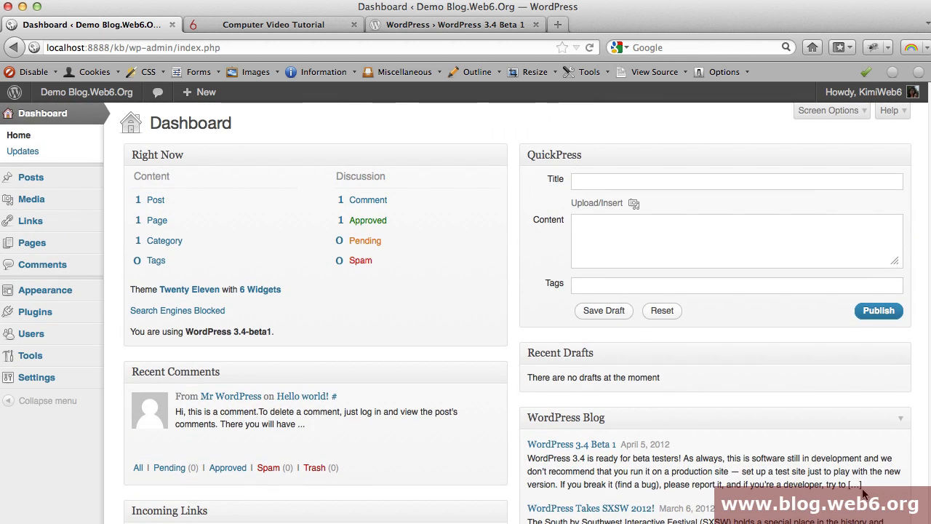
mouse_move(424, 25)
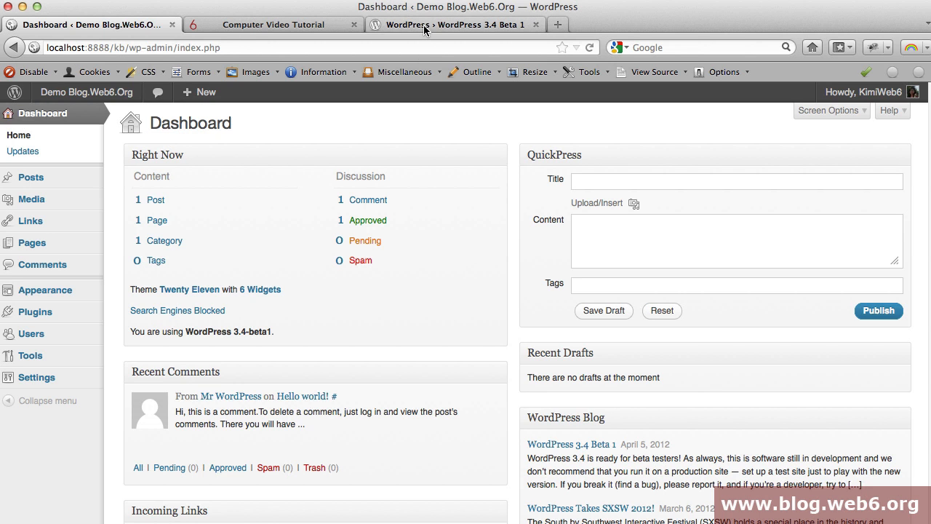
Highlight the custom header and background features in the announcement, then show the live blog
left_click(451, 23)
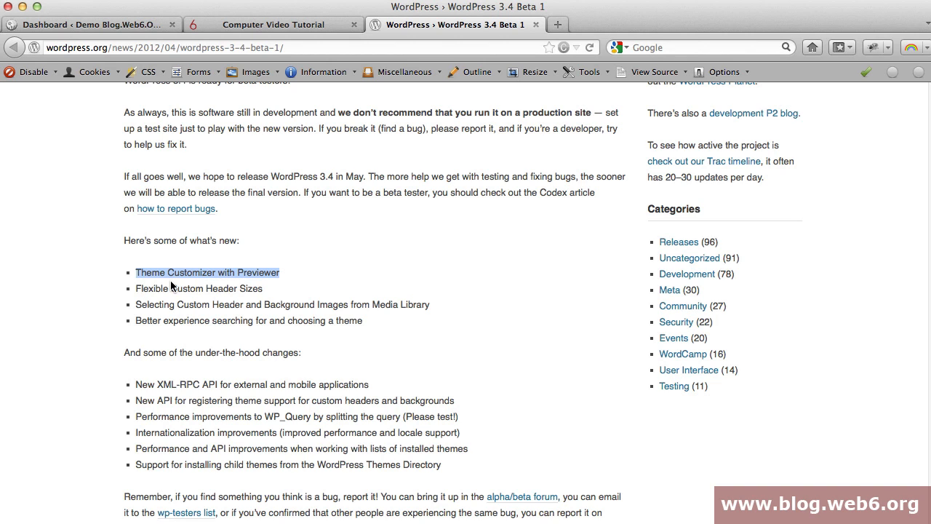
mouse_move(143, 294)
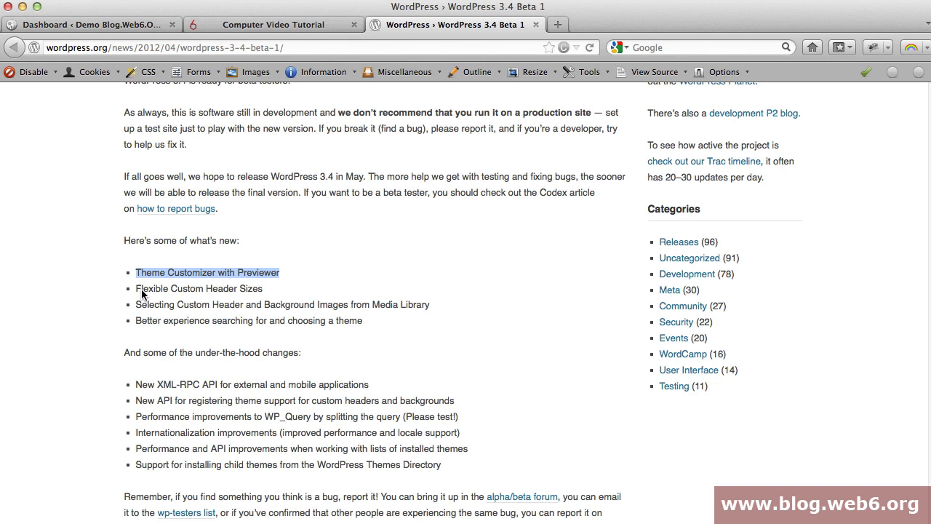
left_click_drag(136, 272, 337, 303)
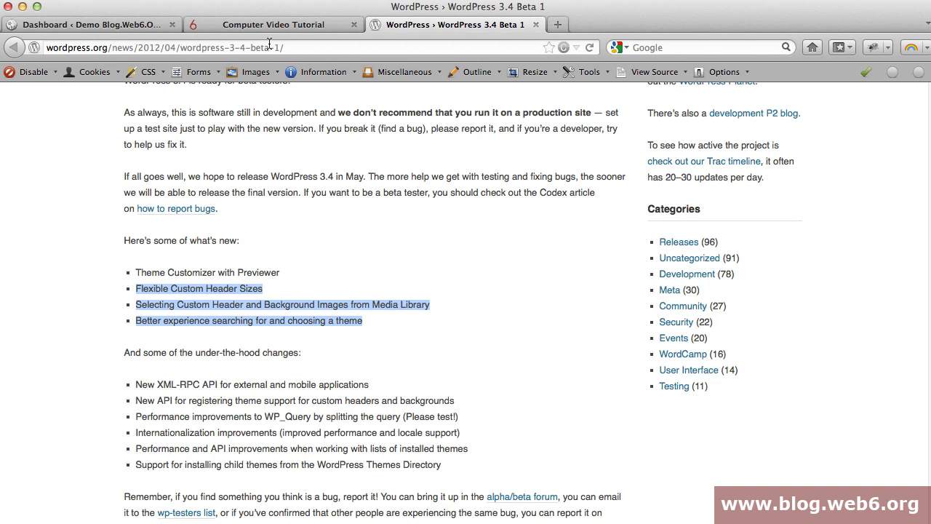
left_click(95, 24)
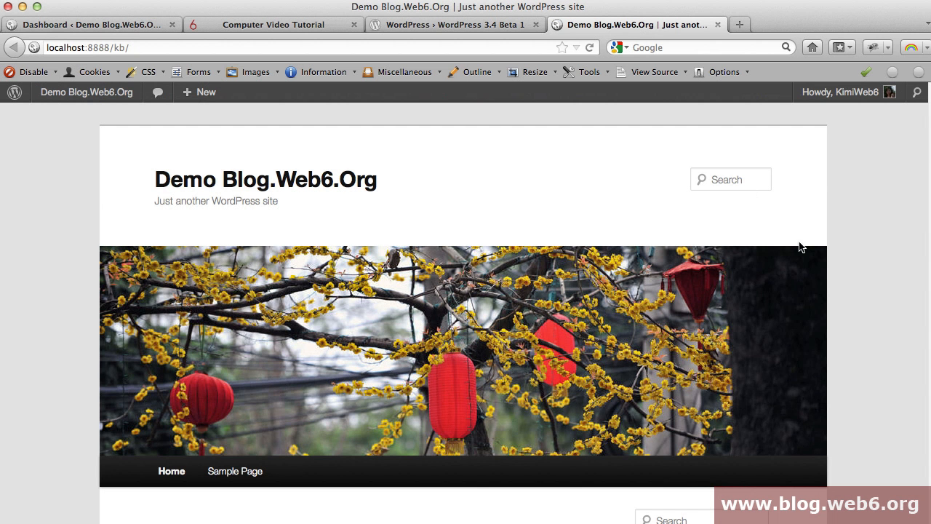
Show the blog front page and expand the Demo Blog.Web6.Org admin-bar shortcuts
left_click(207, 92)
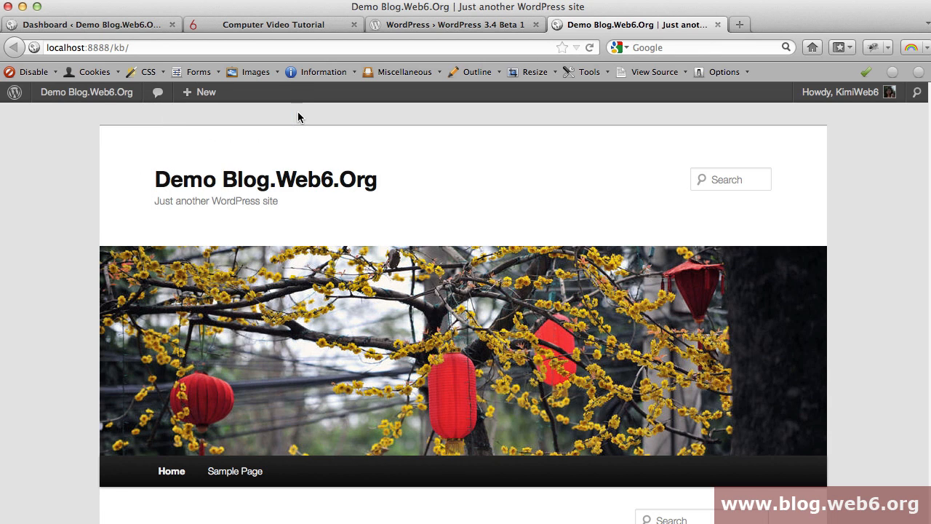
mouse_move(265, 102)
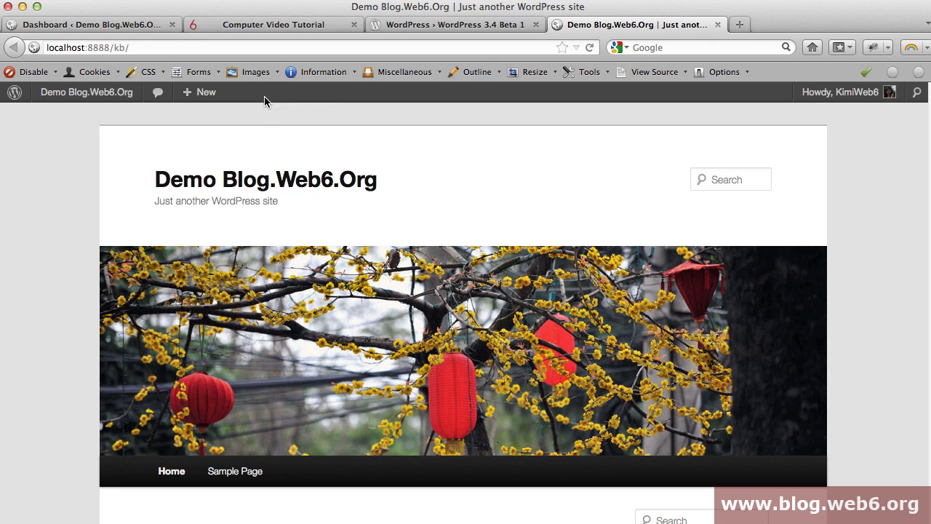
mouse_move(241, 105)
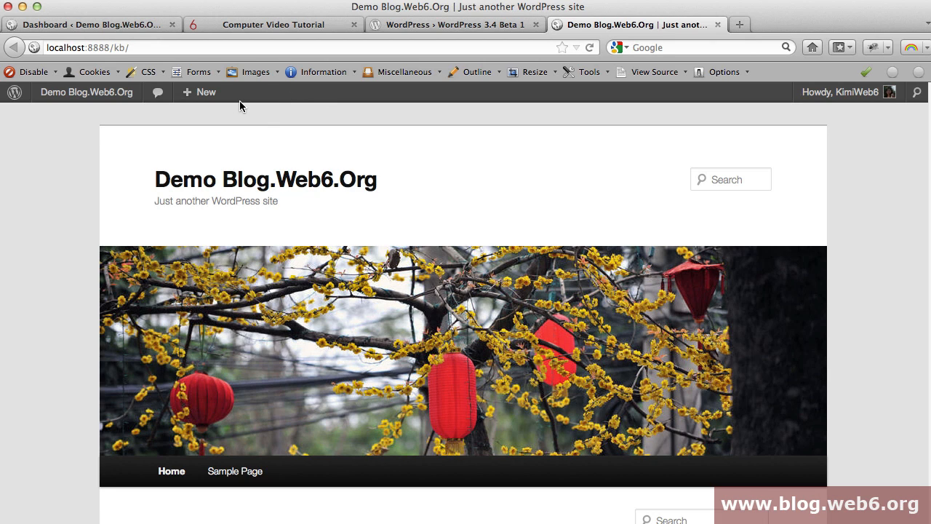
left_click(86, 91)
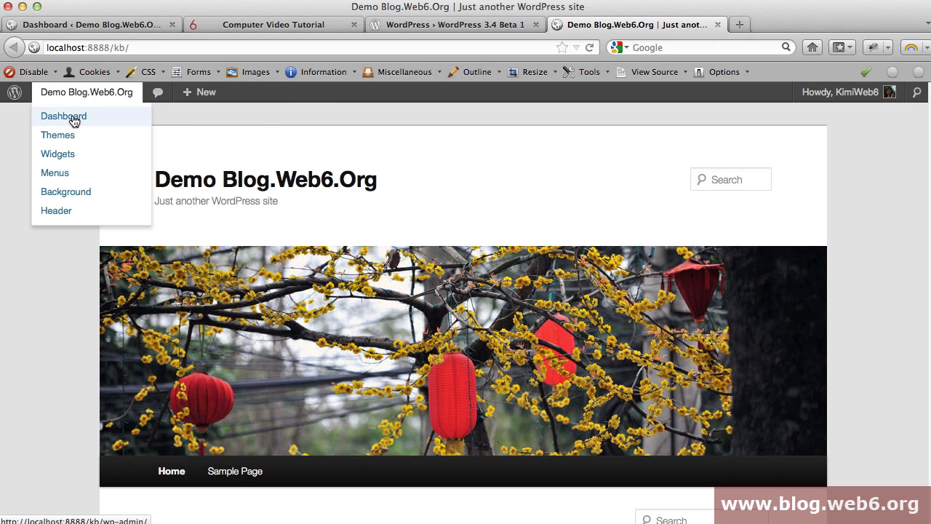
mouse_move(58, 134)
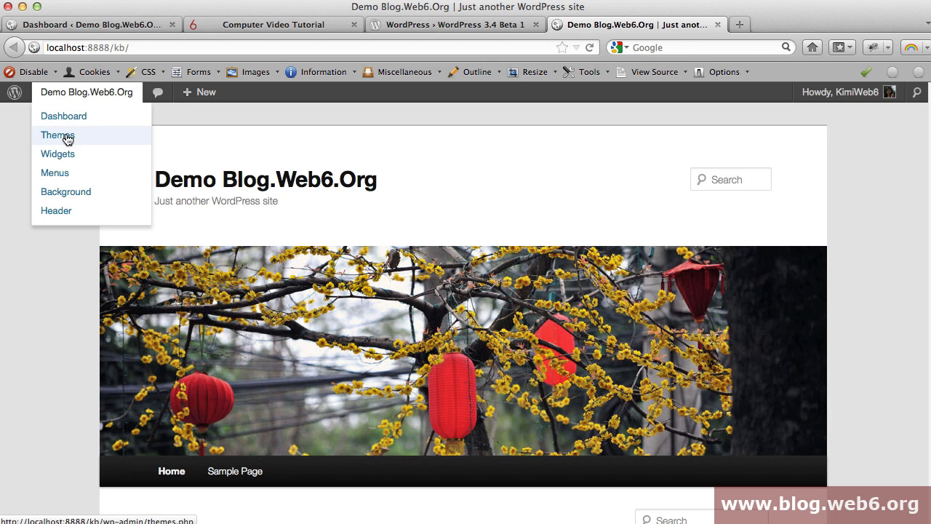
Go to Manage Themes, glancing at the beta announcement, with Twenty Eleven as current theme
left_click(57, 134)
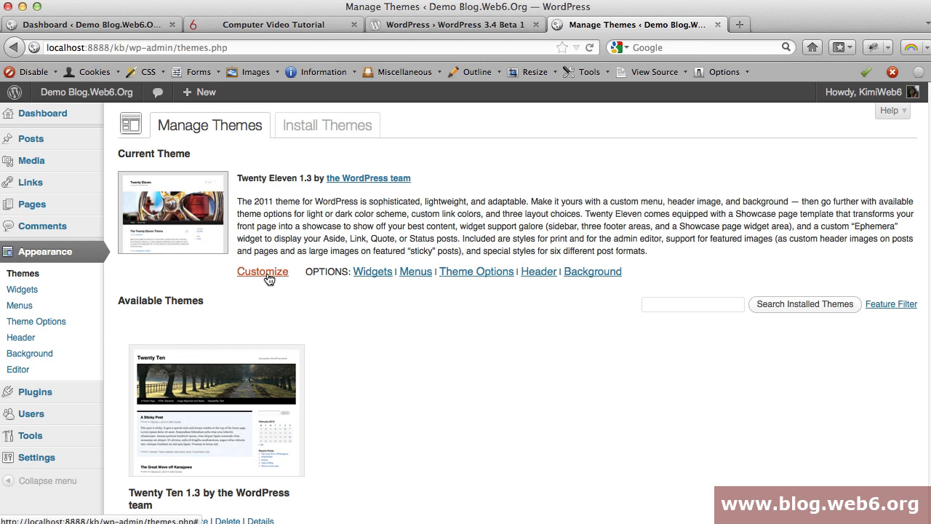
mouse_move(261, 272)
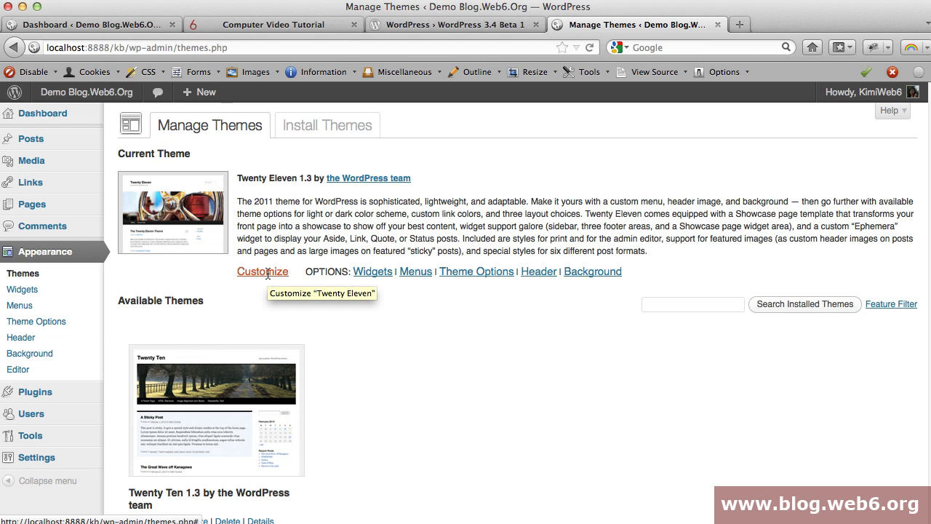
left_click(451, 23)
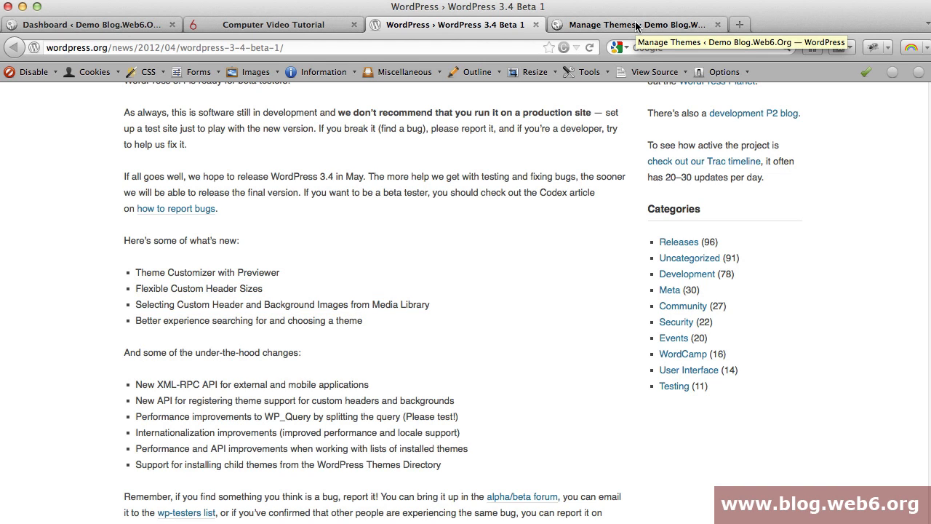
left_click(633, 23)
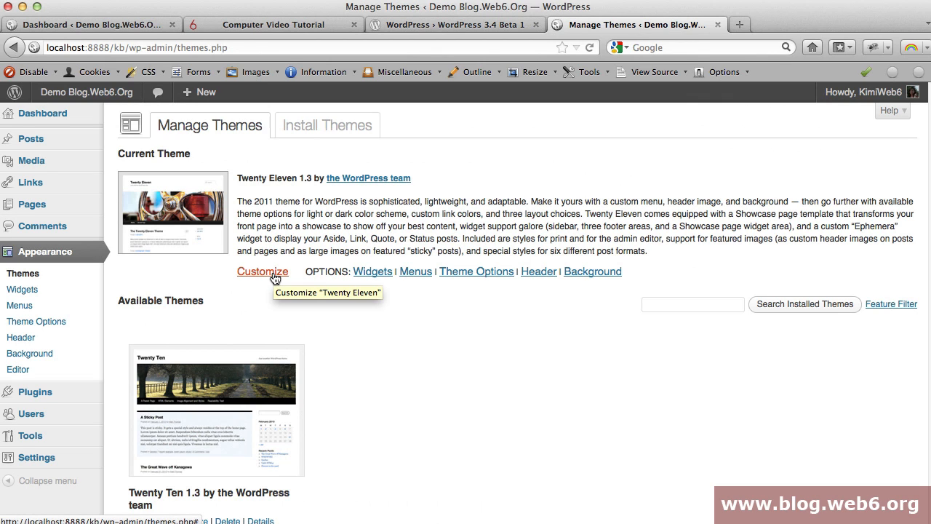
Launch the Twenty Eleven customizer and collapse its sidebar for a full preview
left_click(261, 272)
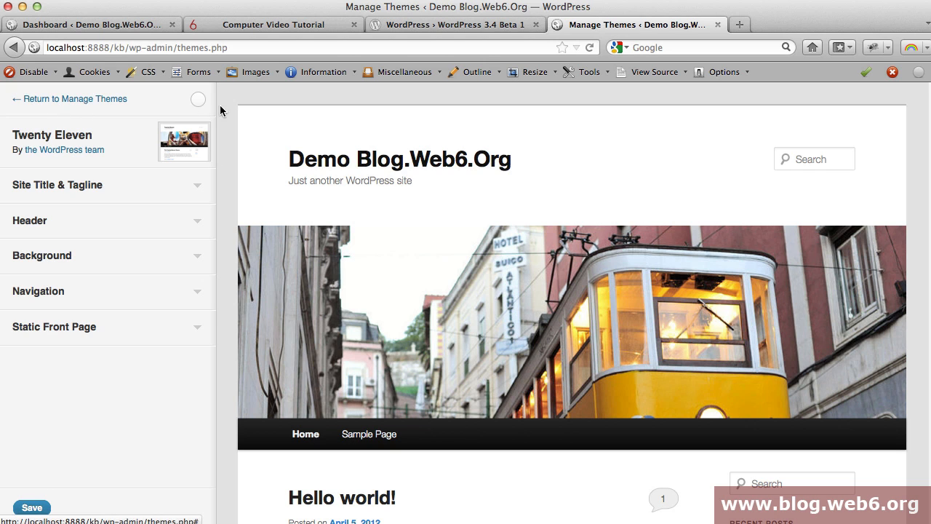
mouse_move(198, 99)
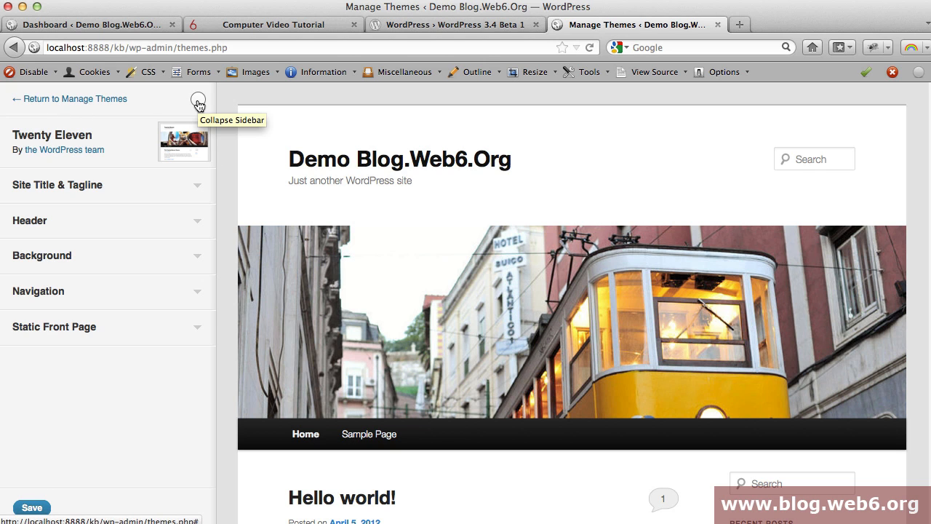
left_click(198, 99)
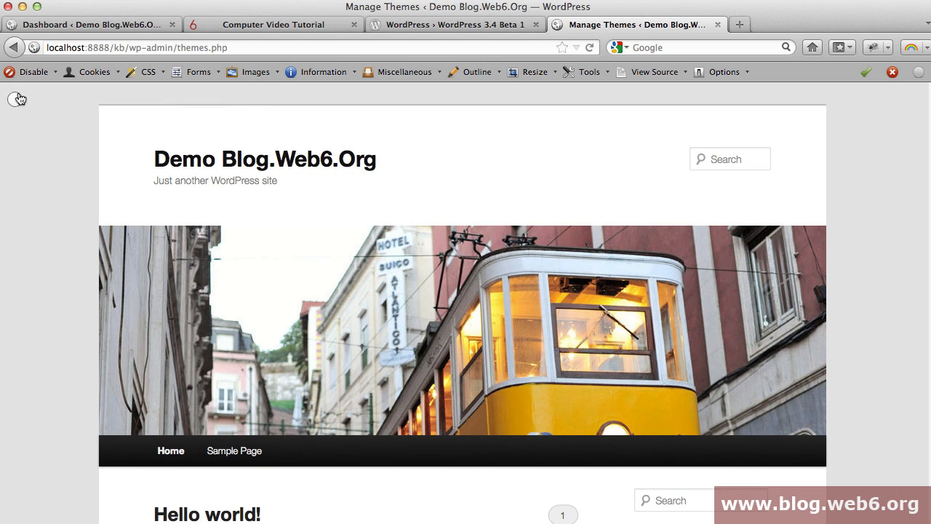
mouse_move(753, 256)
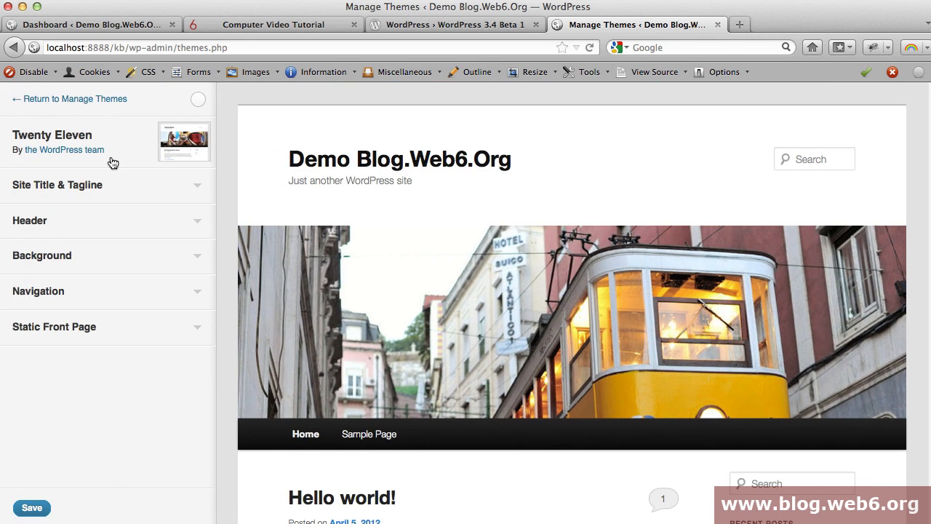
mouse_move(501, 195)
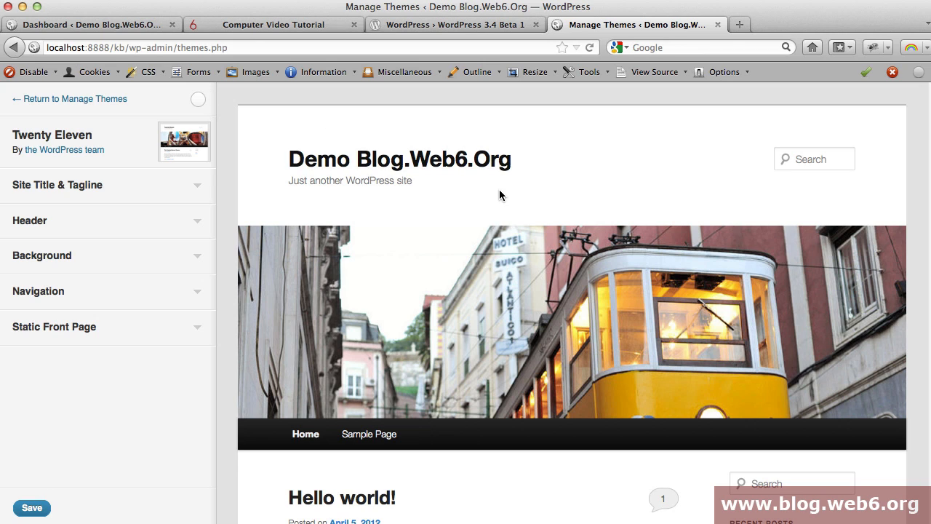
mouse_move(35, 102)
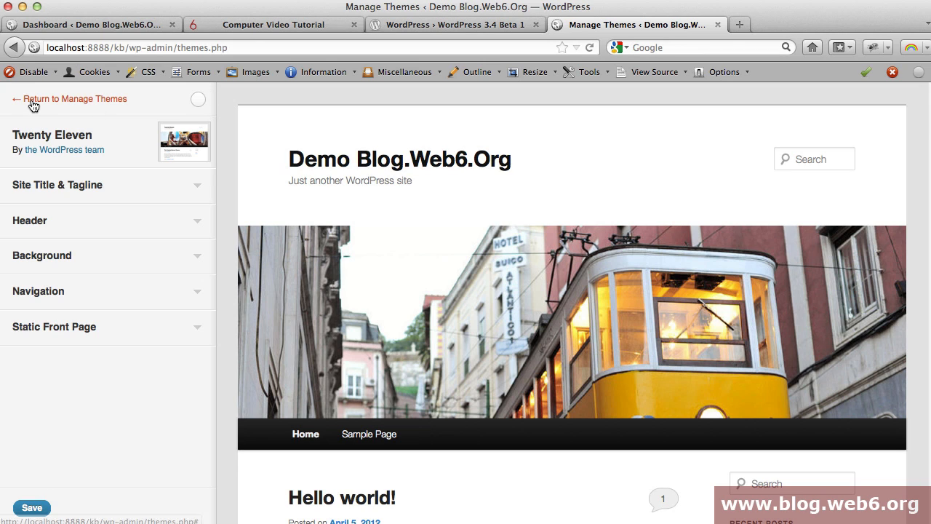
mouse_move(98, 105)
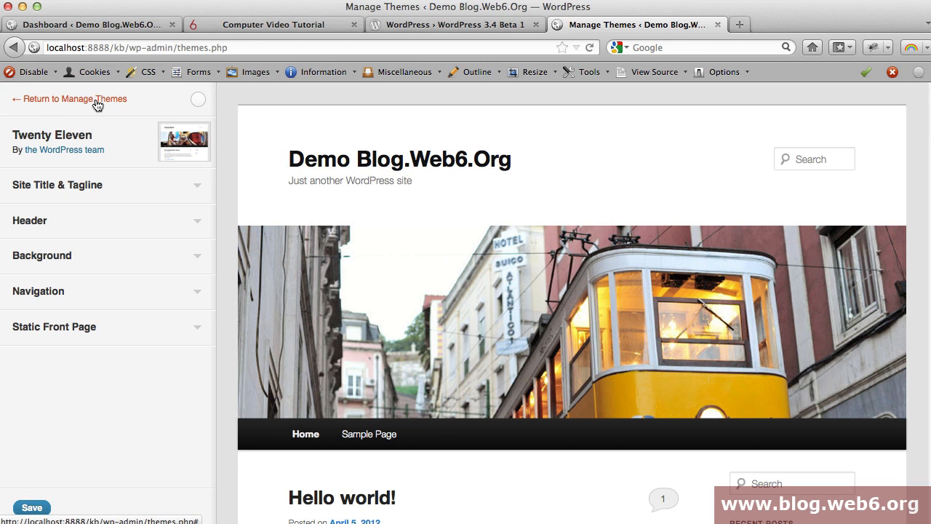
left_click(73, 99)
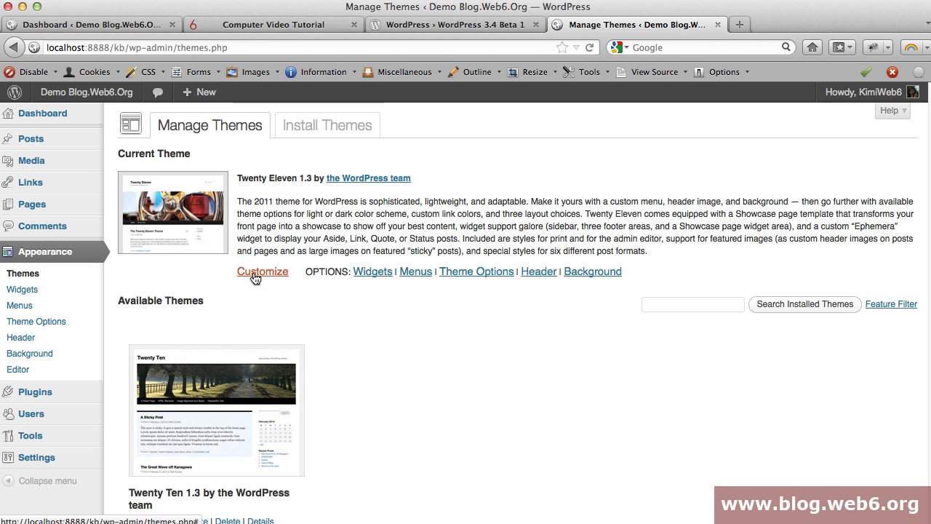
left_click(262, 272)
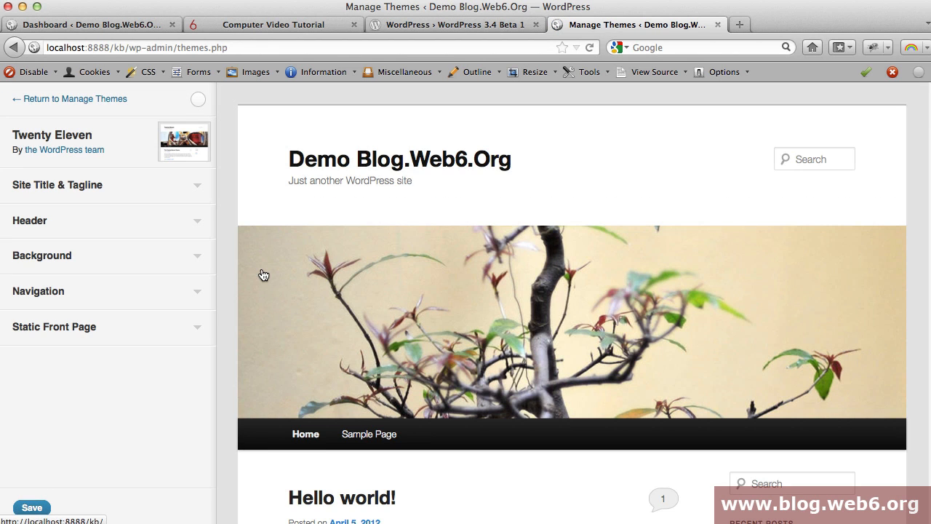
mouse_move(75, 133)
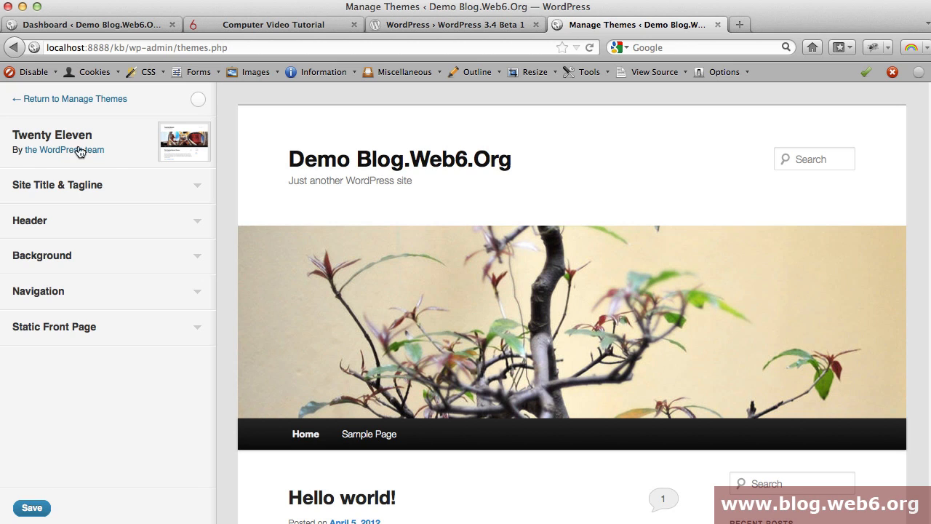
mouse_move(128, 191)
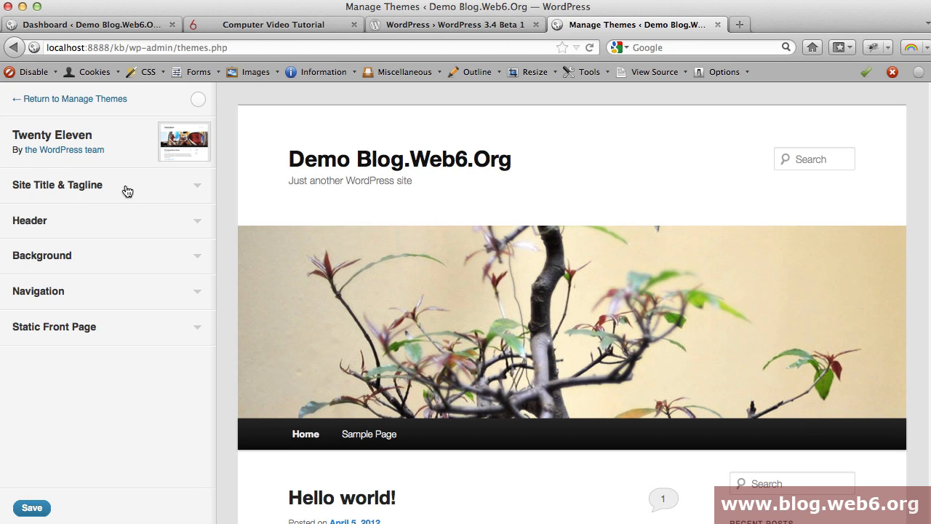
mouse_move(87, 192)
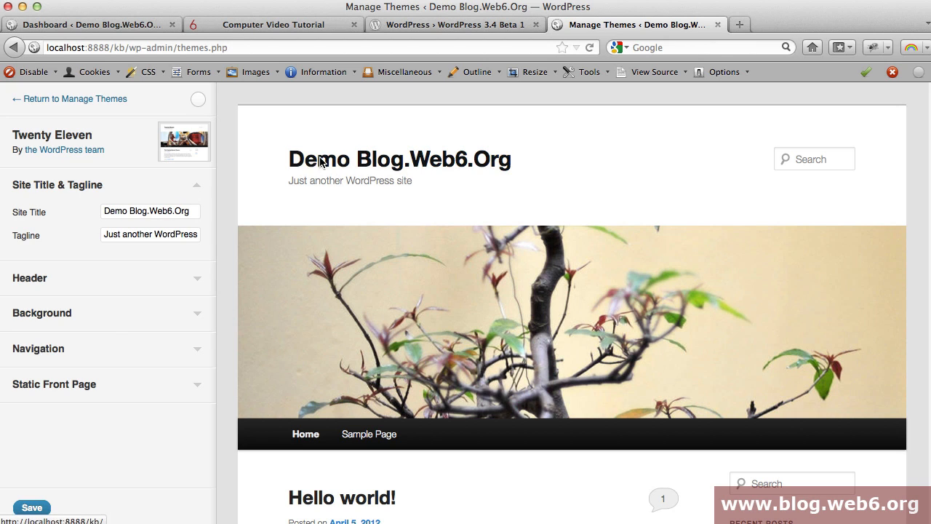
Set the site title to 'Blog.Web6.Org' and the tagline to 'Some Tagline of my blog'
left_click(148, 211)
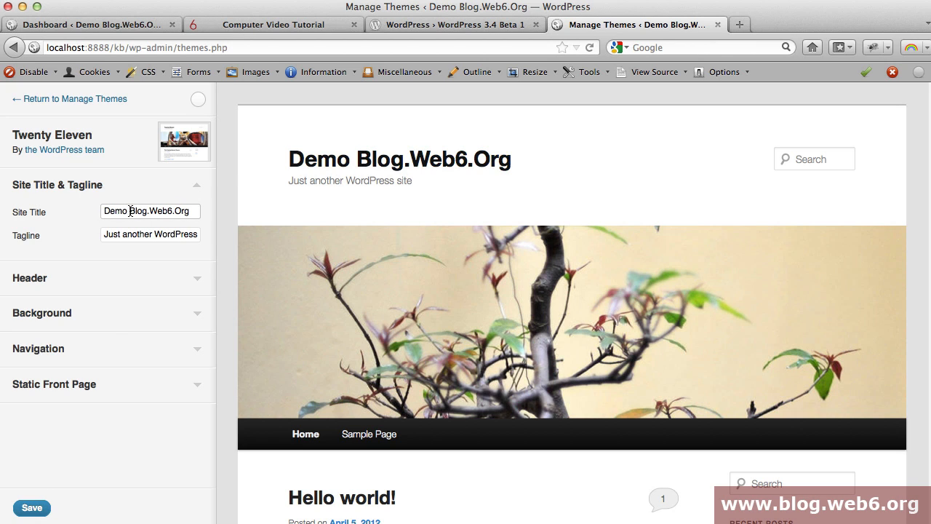
double_click(113, 211)
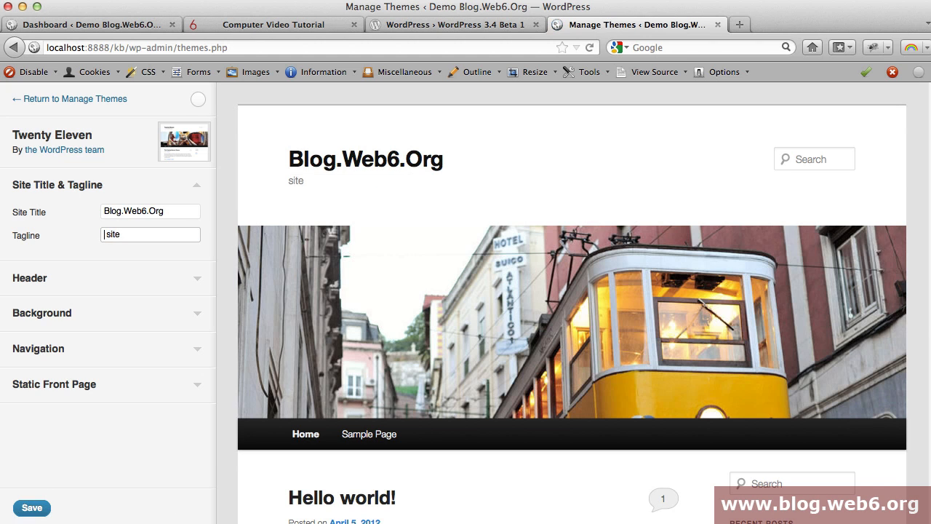
type("S")
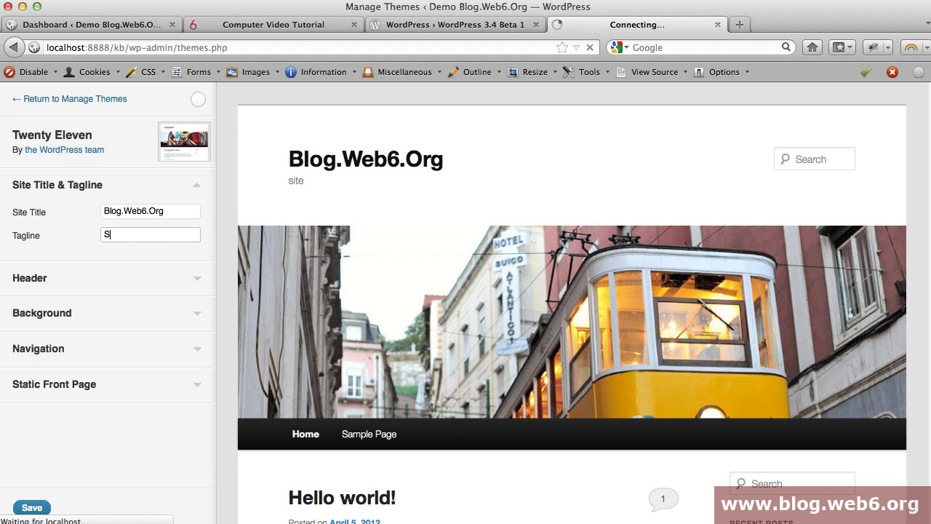
type("ome Tagline of my blog")
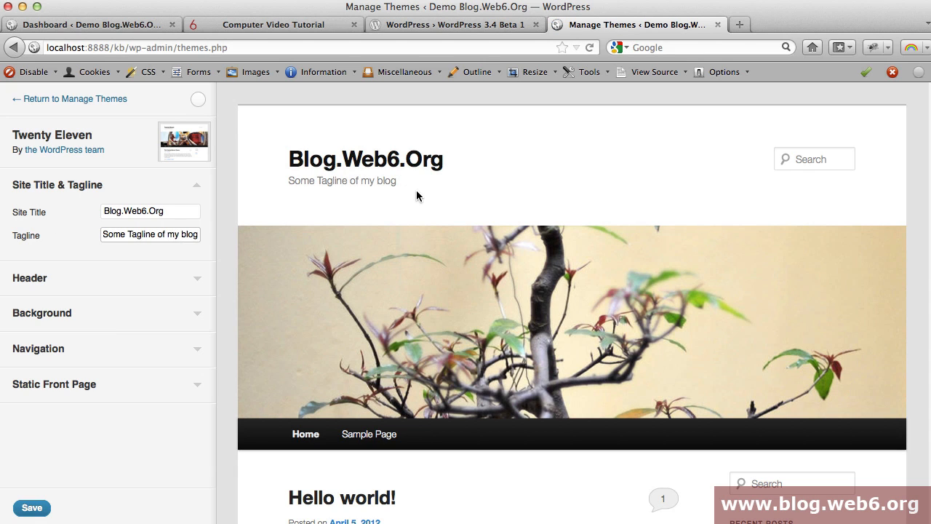
mouse_move(214, 186)
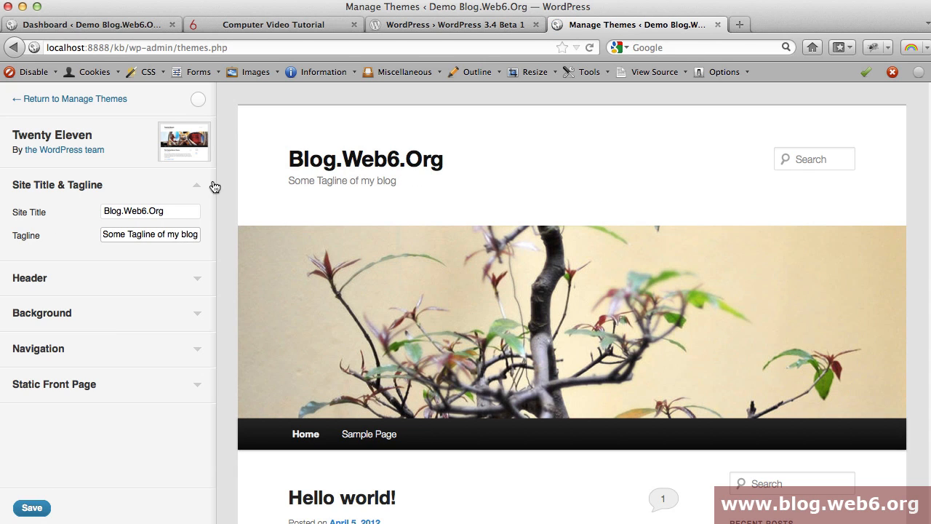
Keep header text displayed and set its colour to red (#d12626) in the Header section
left_click(57, 183)
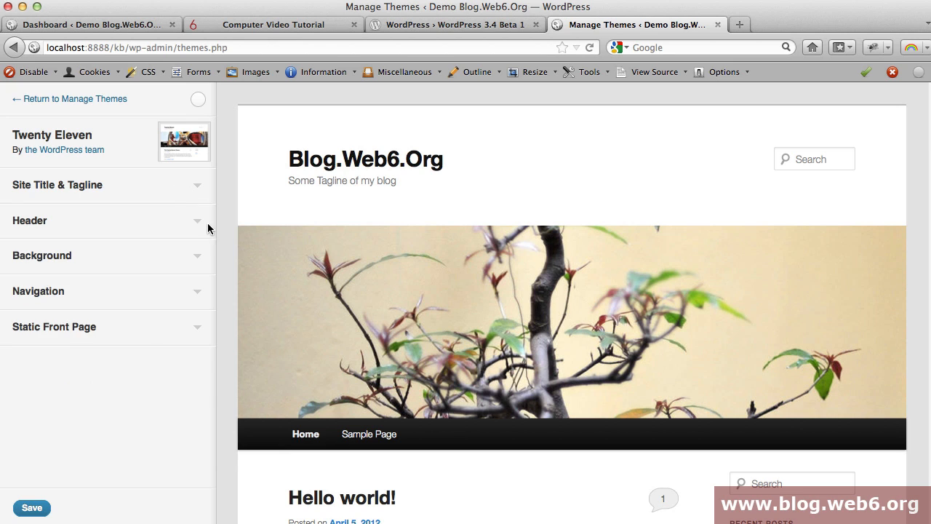
left_click(29, 222)
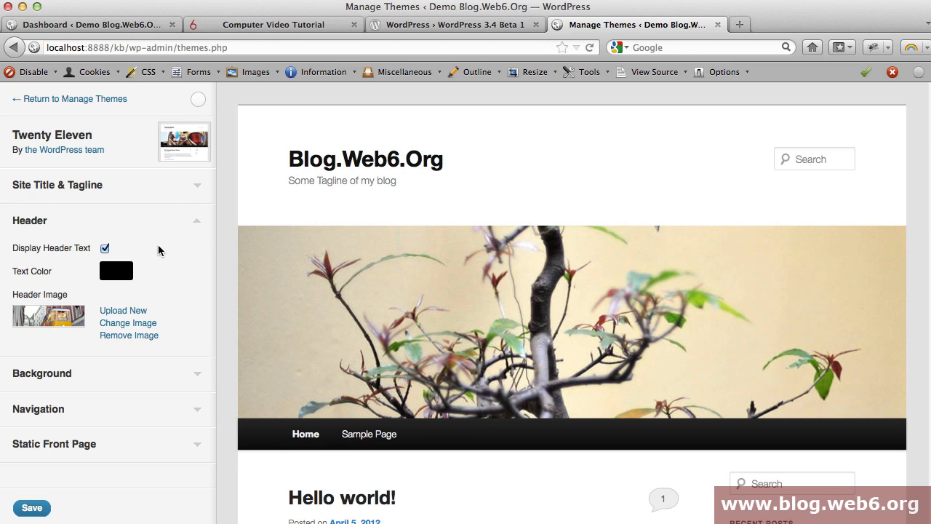
mouse_move(180, 272)
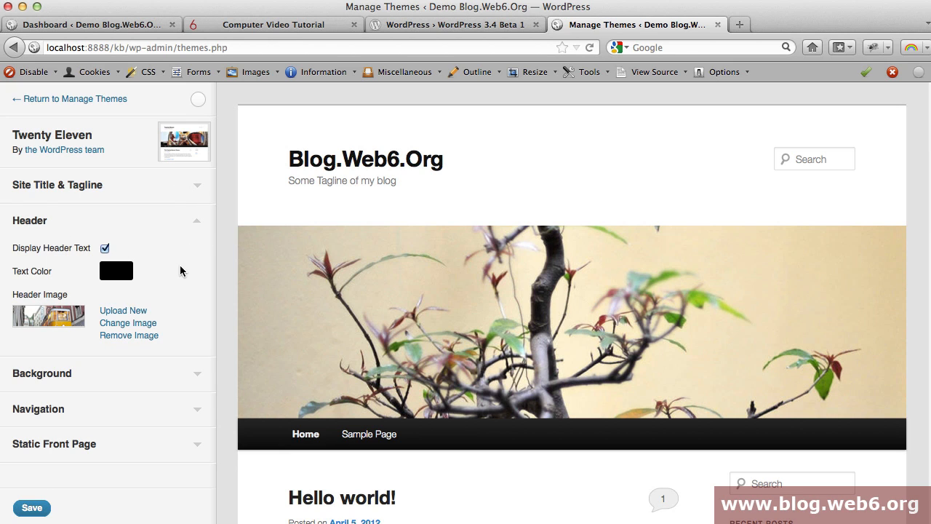
left_click(105, 247)
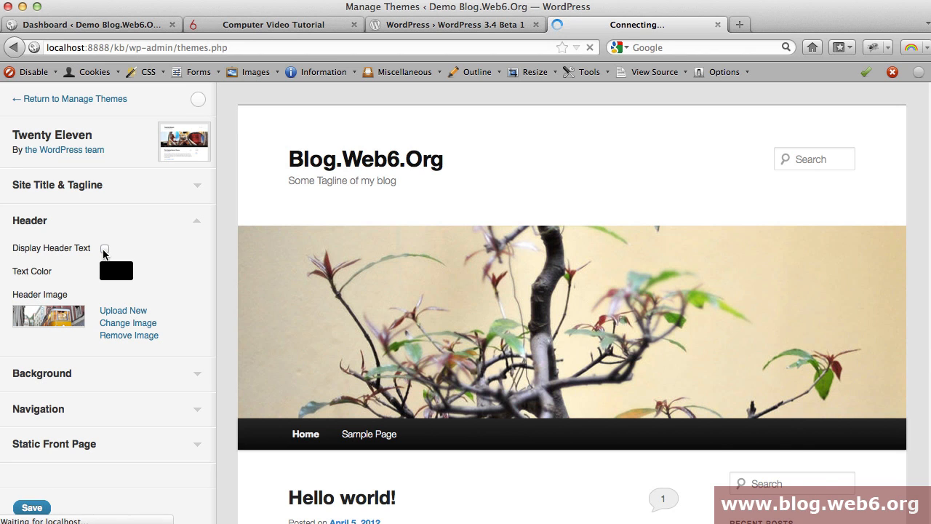
left_click(105, 248)
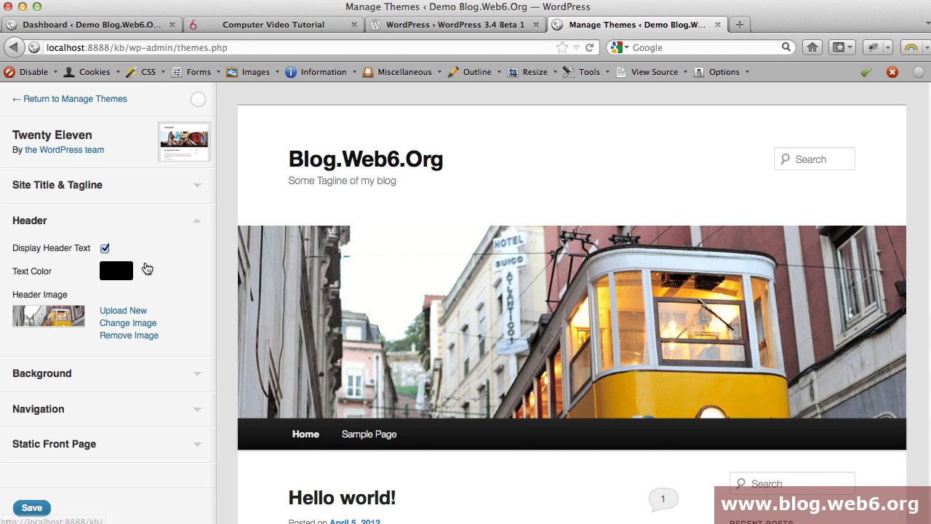
left_click(117, 269)
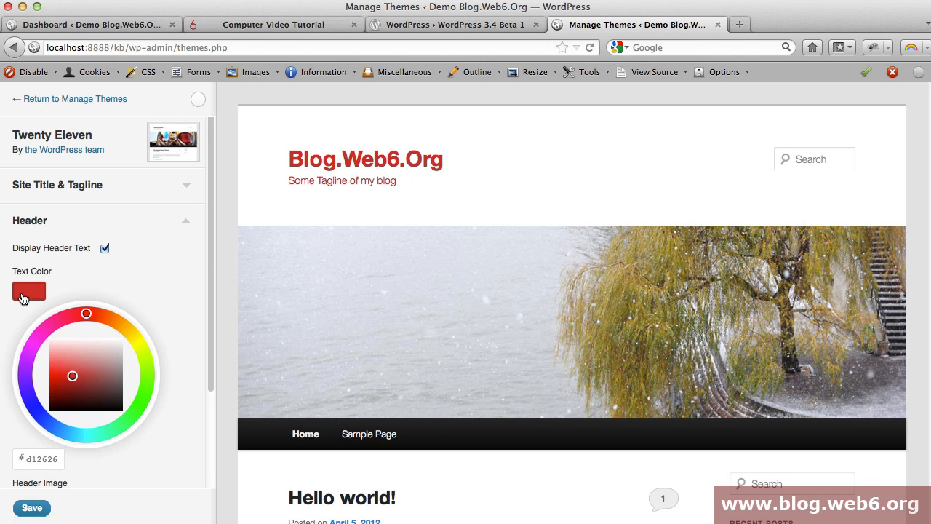
left_click(29, 291)
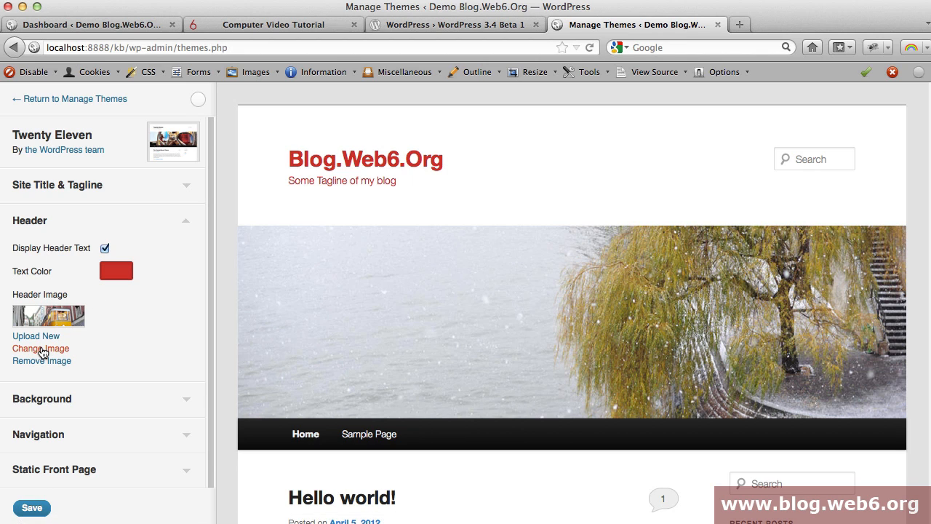
Choose the pine cone photo from the included header images as the site header
left_click(41, 350)
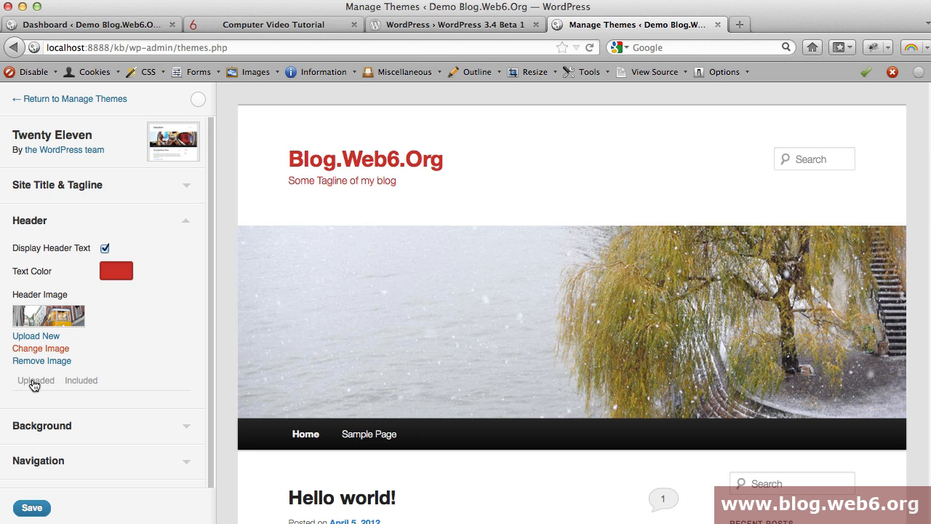
left_click(81, 379)
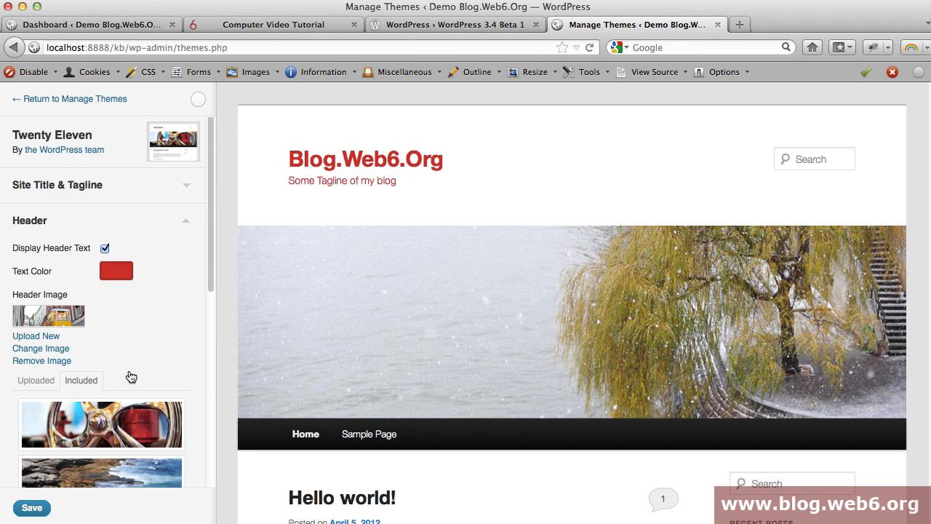
scroll("down", 3)
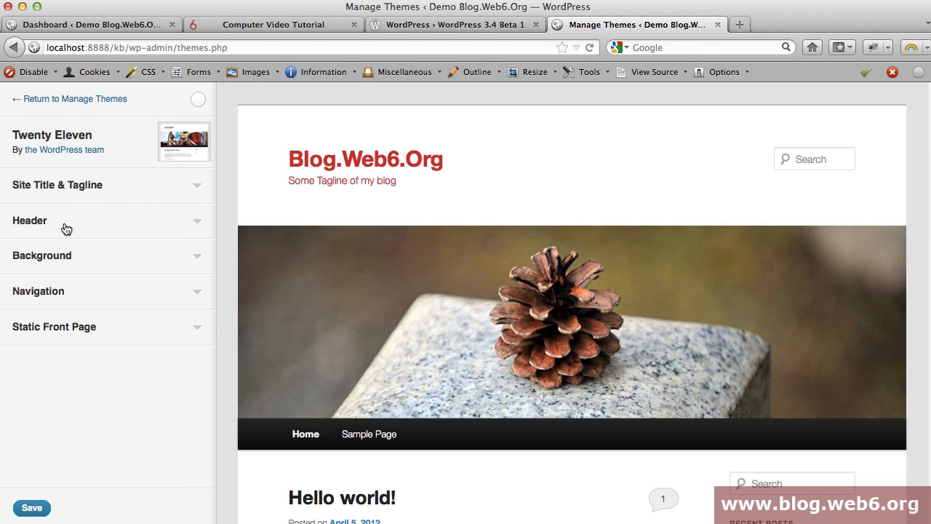
Set the site background colour to a dark green shade
left_click(41, 256)
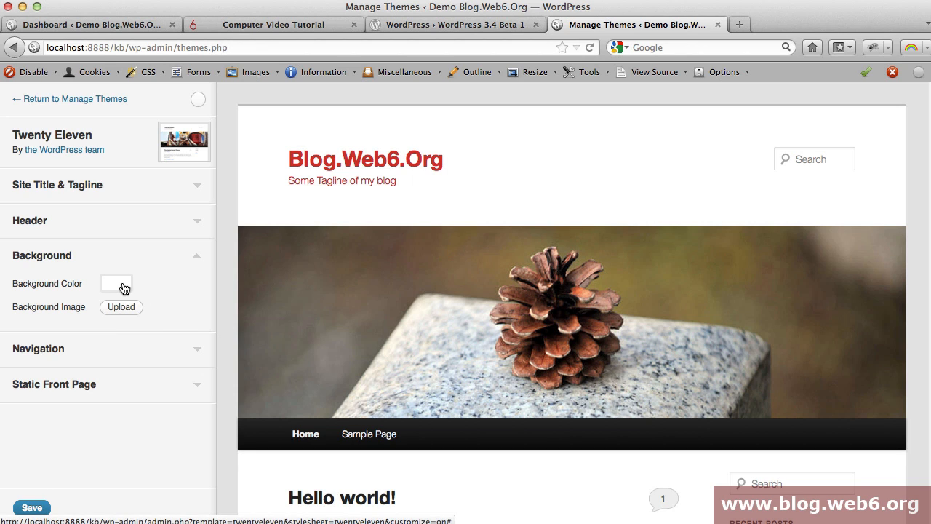
left_click(117, 282)
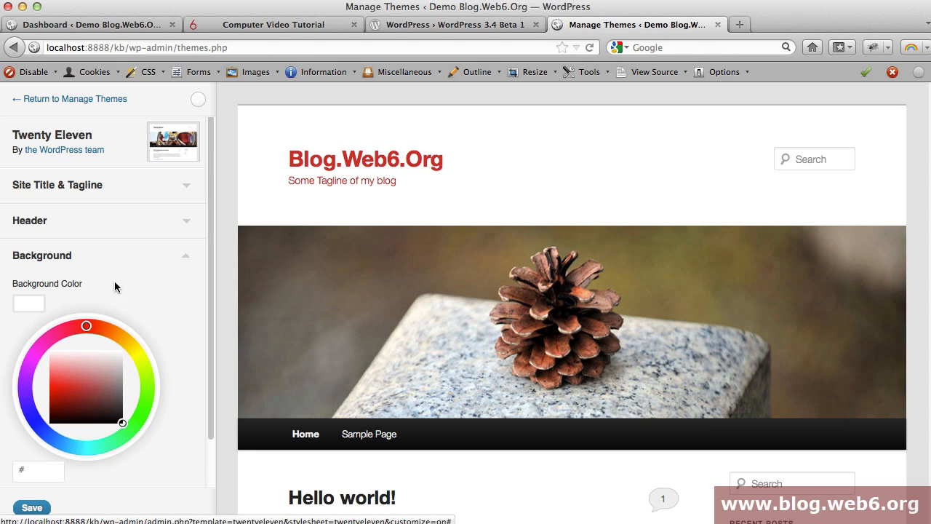
mouse_move(22, 306)
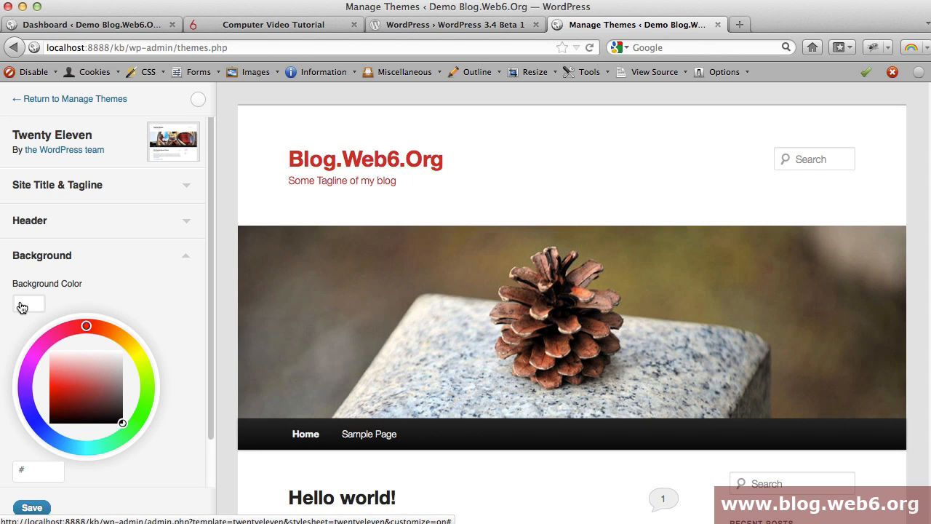
left_click(113, 442)
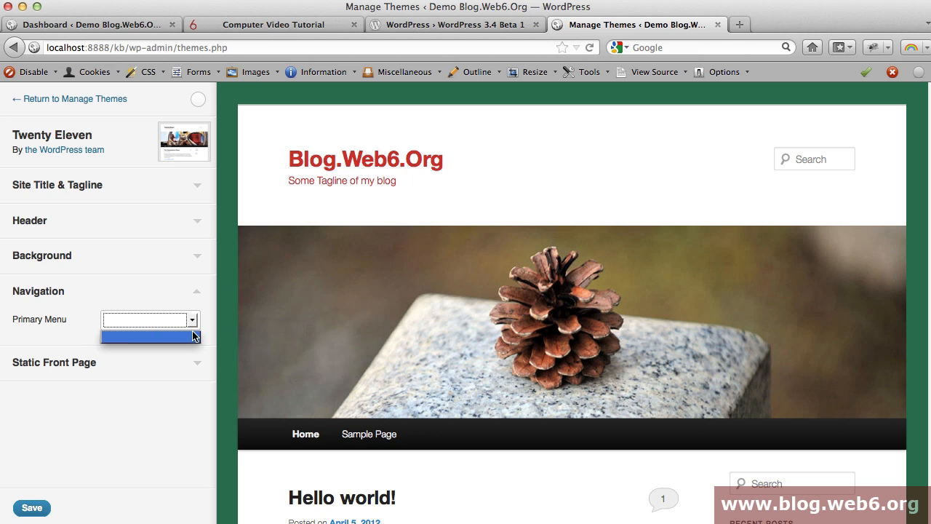
mouse_move(201, 296)
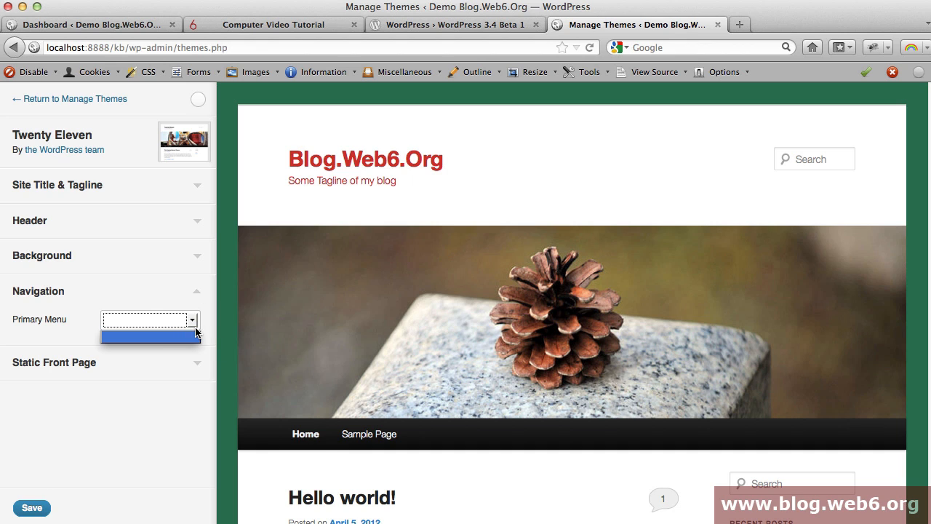
mouse_move(159, 337)
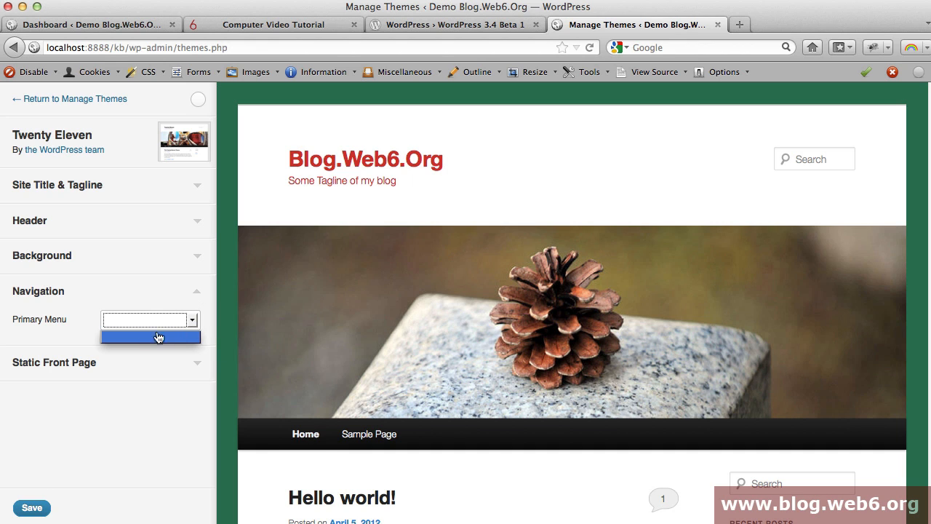
left_click(38, 291)
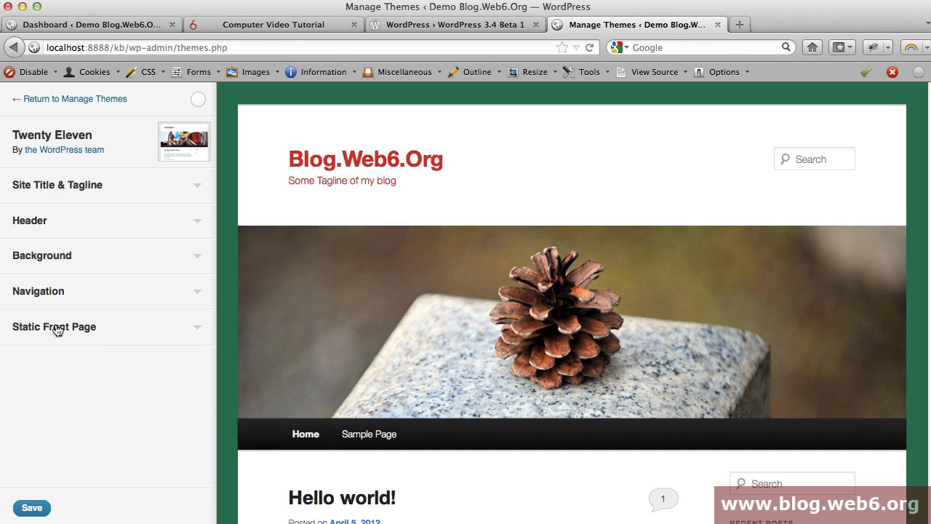
left_click(54, 326)
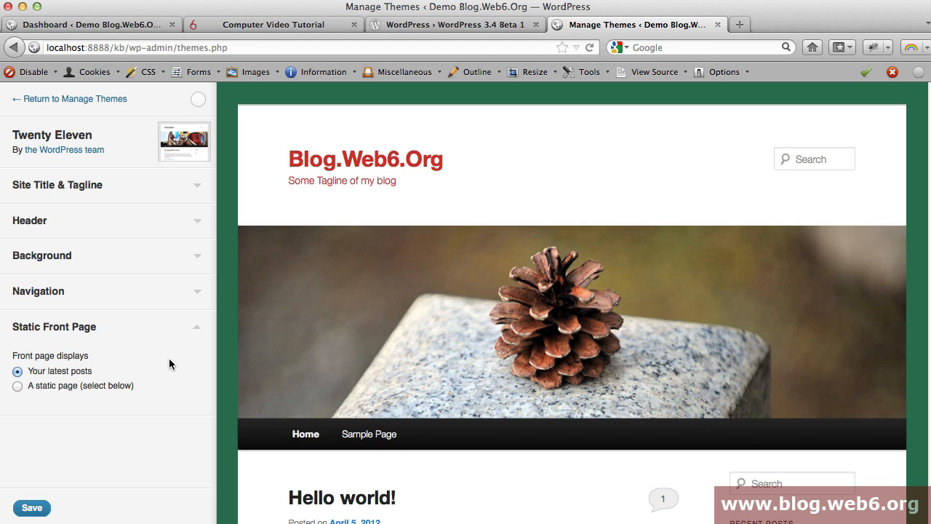
mouse_move(69, 387)
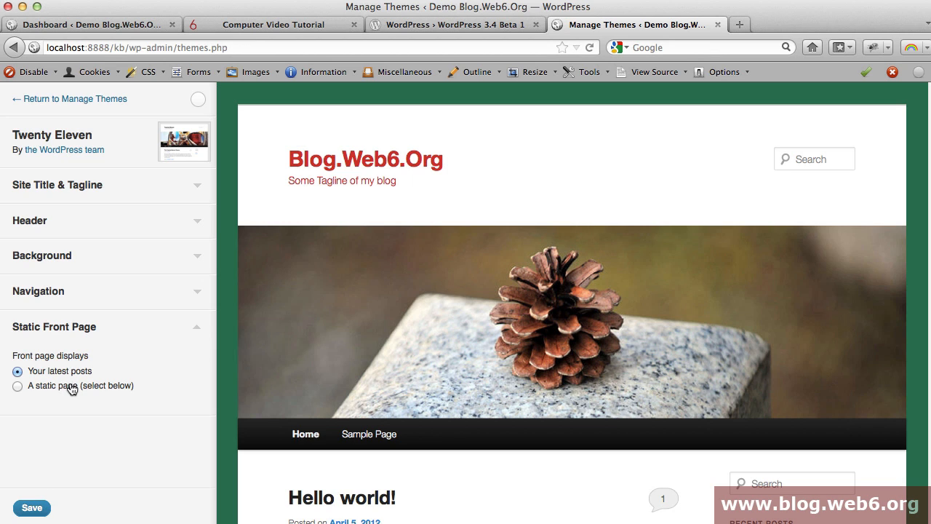
mouse_move(72, 391)
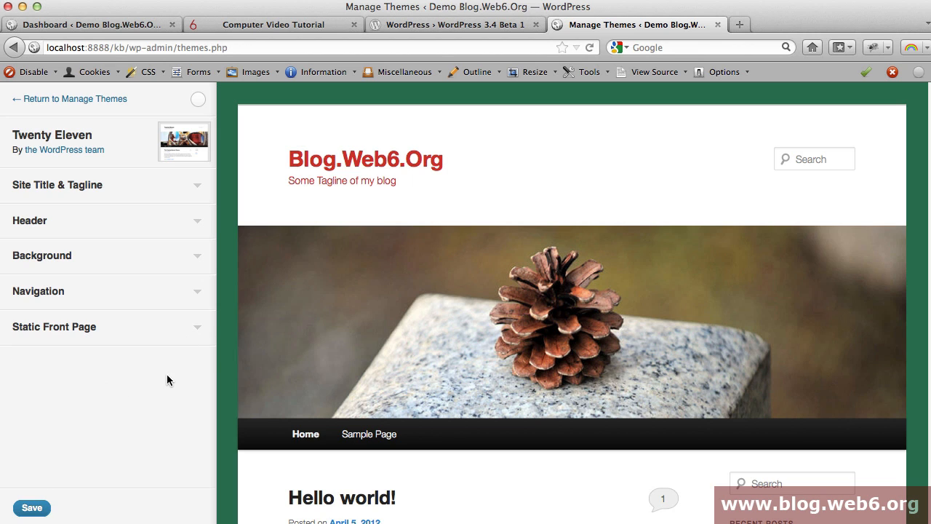
mouse_move(87, 462)
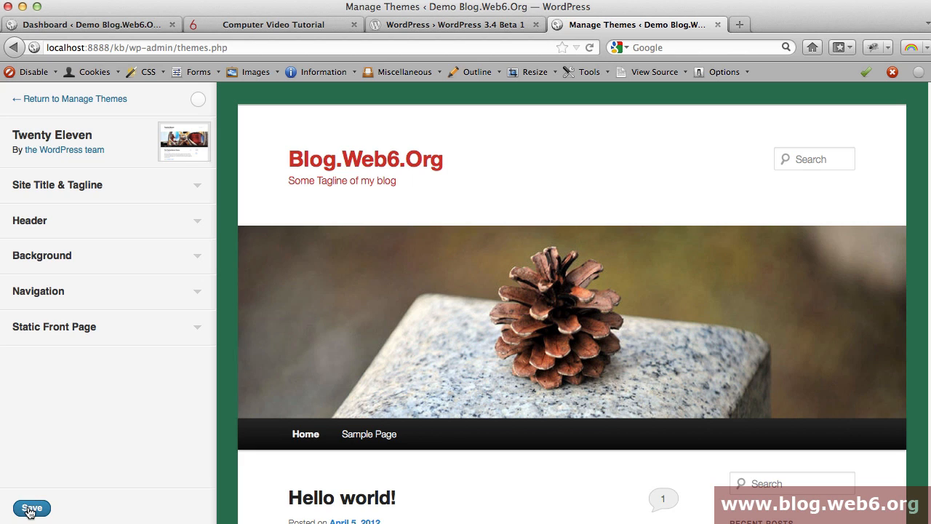
Save and activate the customised Twenty Eleven theme, then visit the live blog front page
left_click(30, 506)
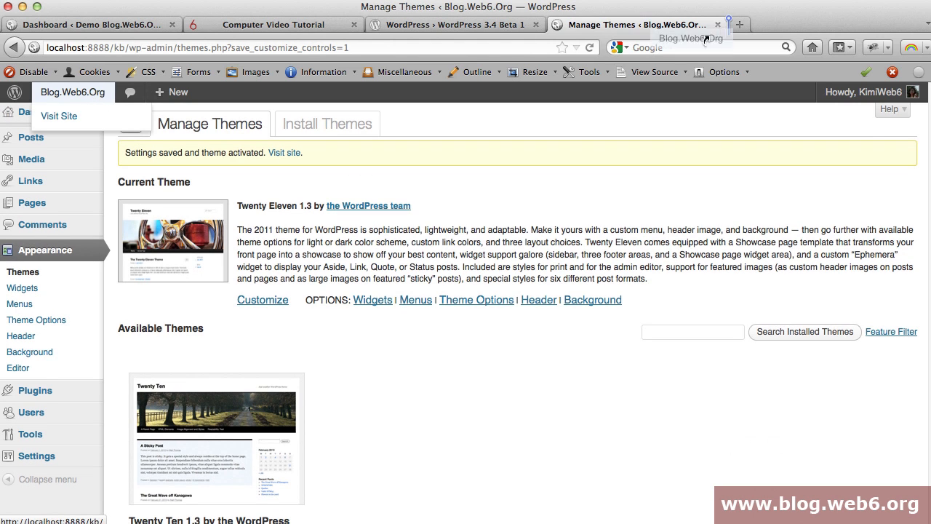
left_click(58, 117)
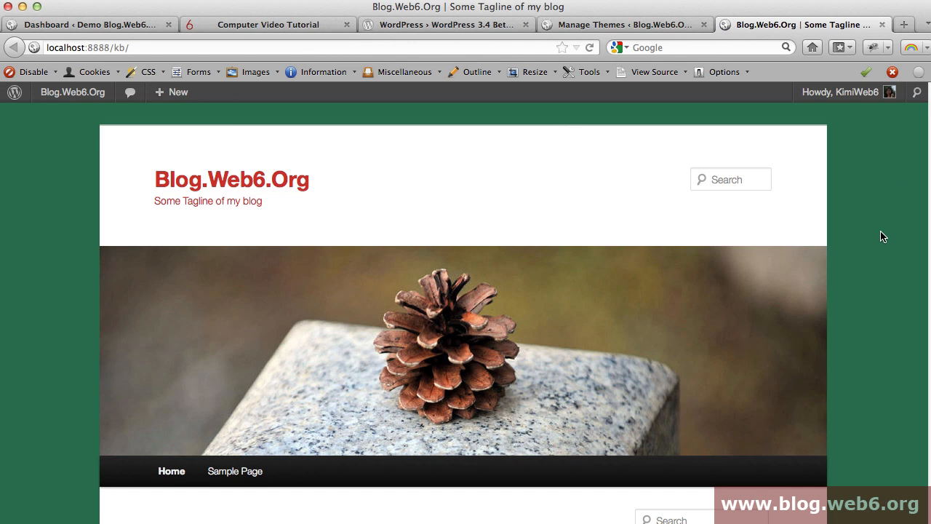